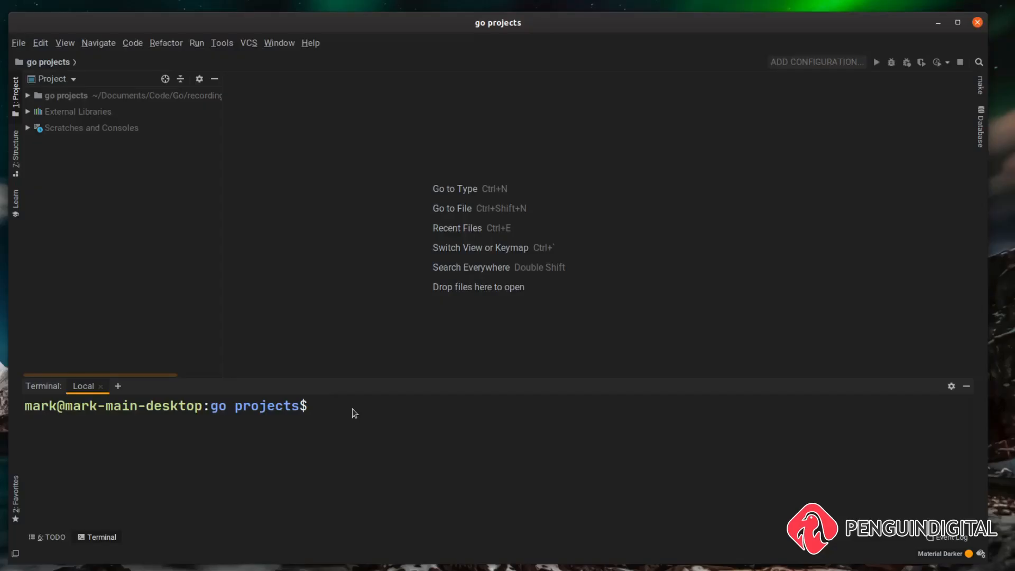
# Step: Run go get github.com/jung-kurt/gofpdf in the terminal to fetch the gofpdf package
pyautogui.write('g')
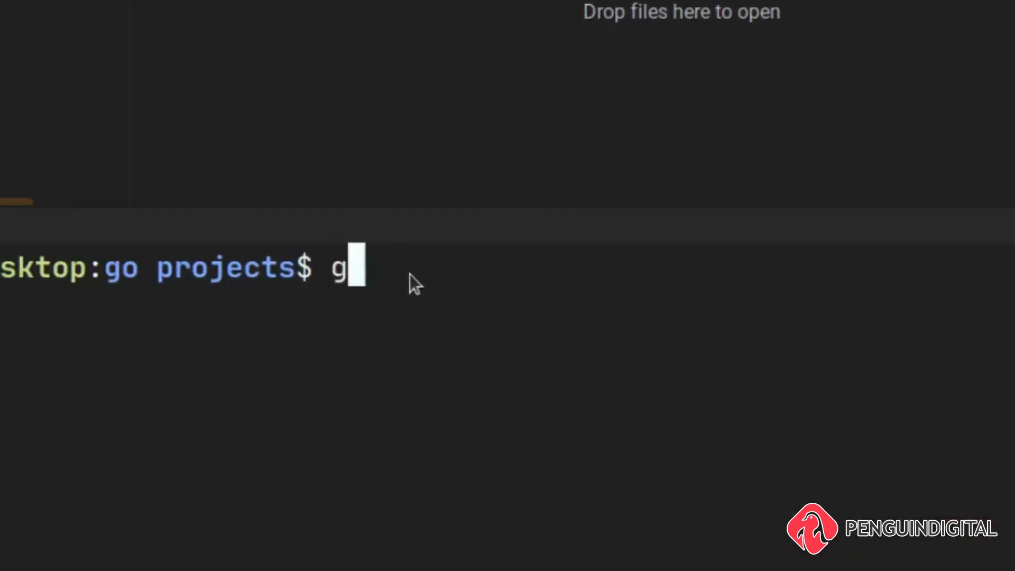
pyautogui.write('o get g')
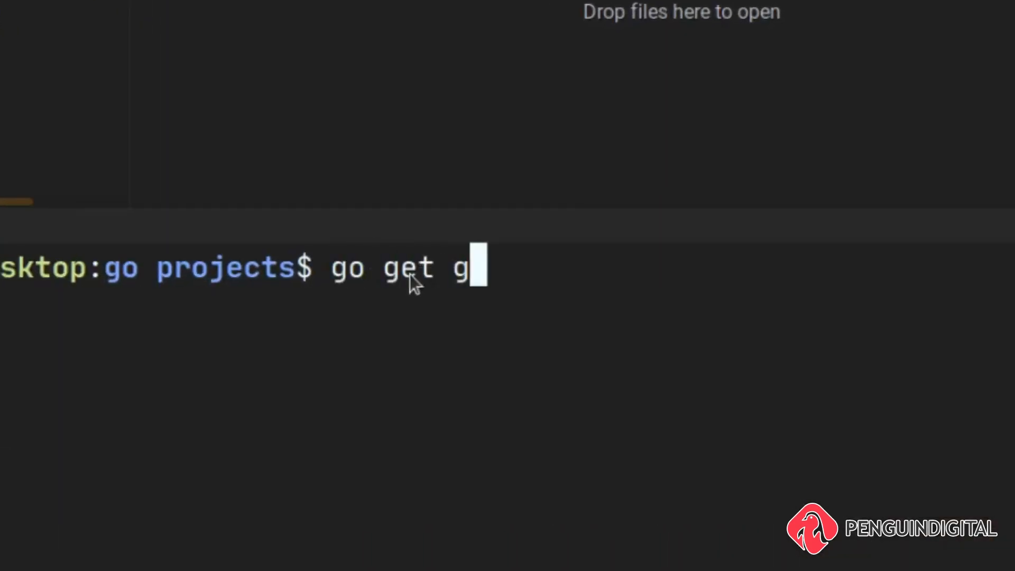
pyautogui.write('ithub.com/')
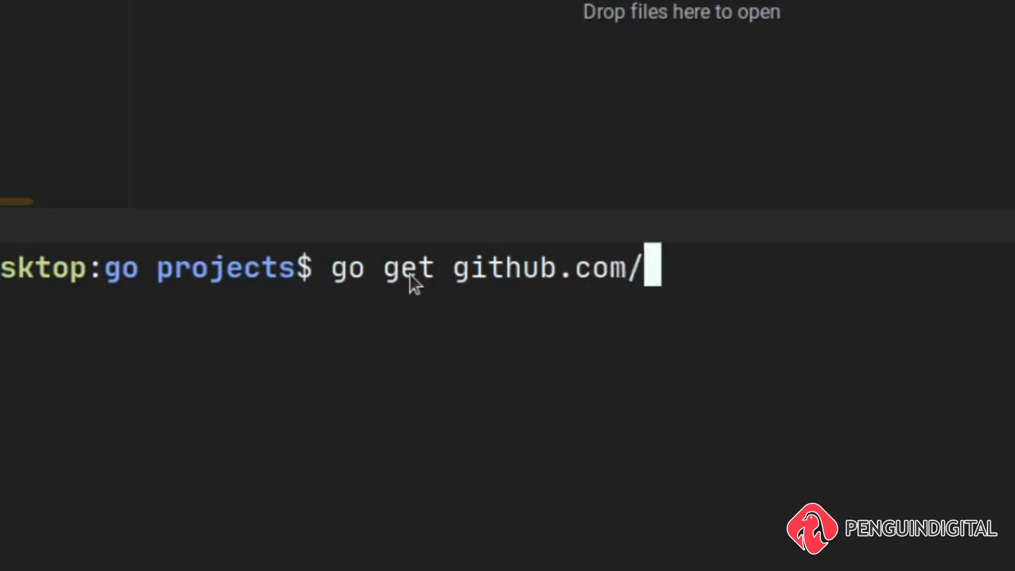
pyautogui.write('ju')
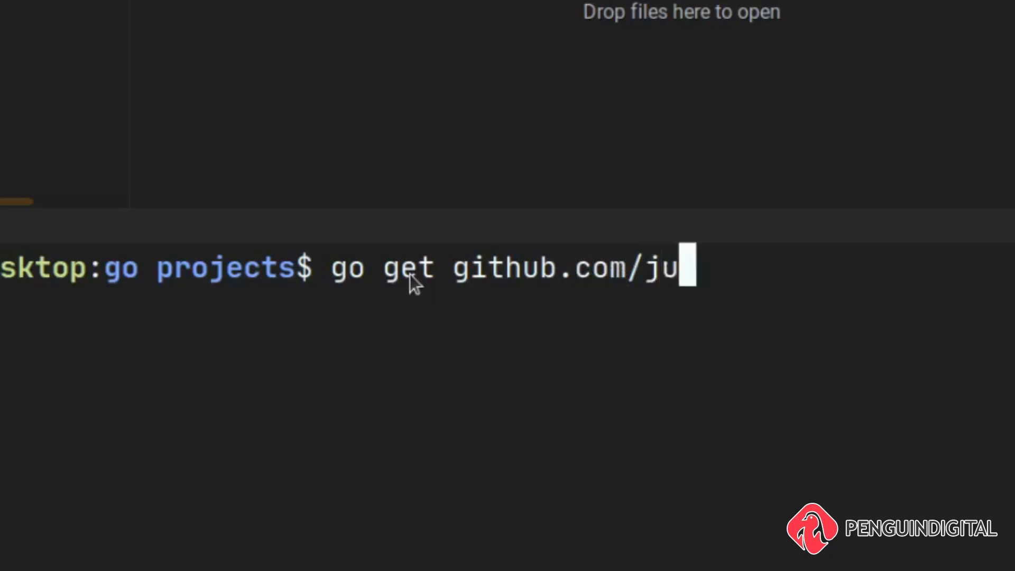
pyautogui.write('ng-kurt')
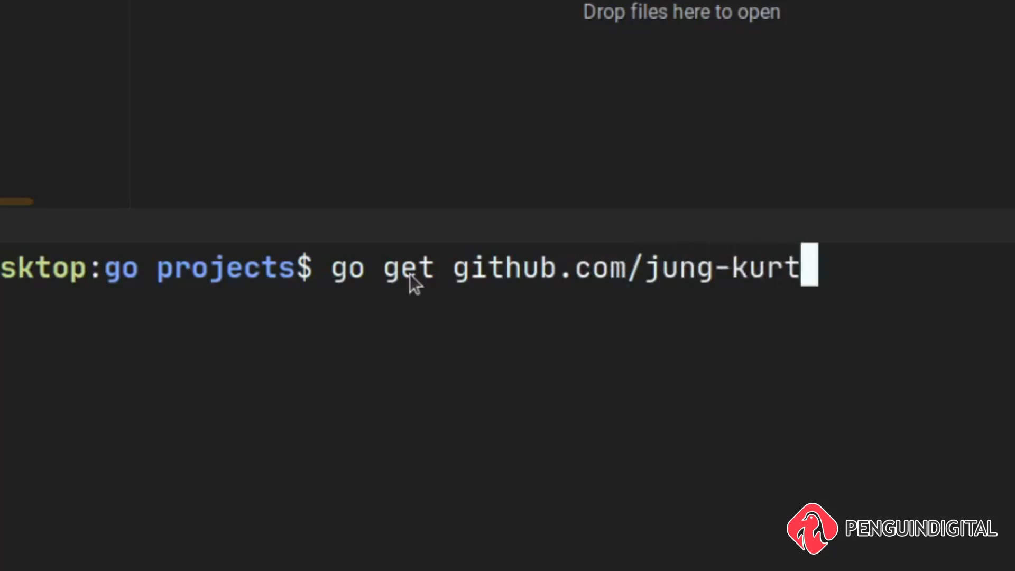
pyautogui.write('/gof')
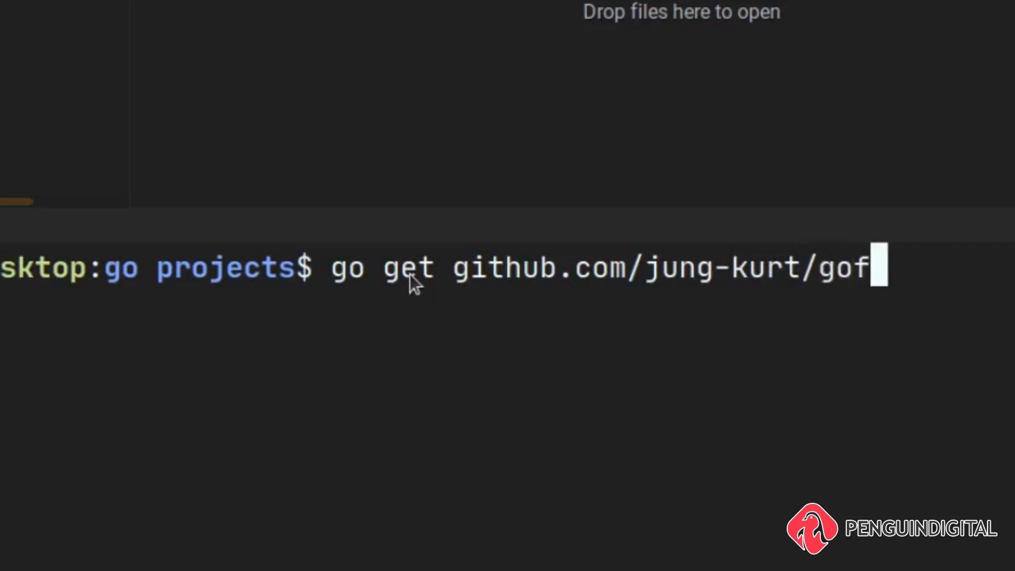
pyautogui.write('pdf')
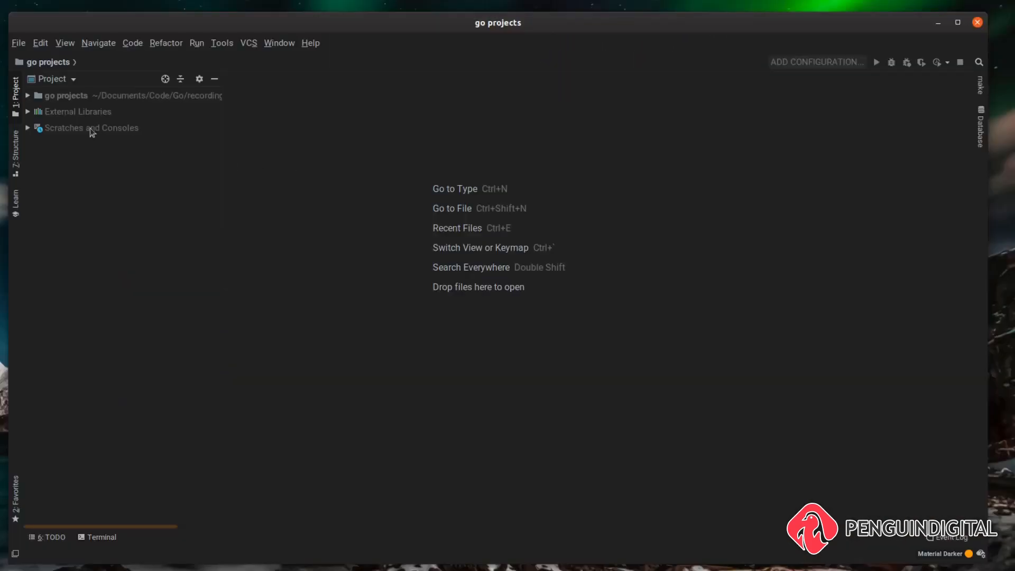
# Step: Create a new empty Go file named topdf.go in the go projects folder
pyautogui.rightClick(90, 128)
pyautogui.write('top')
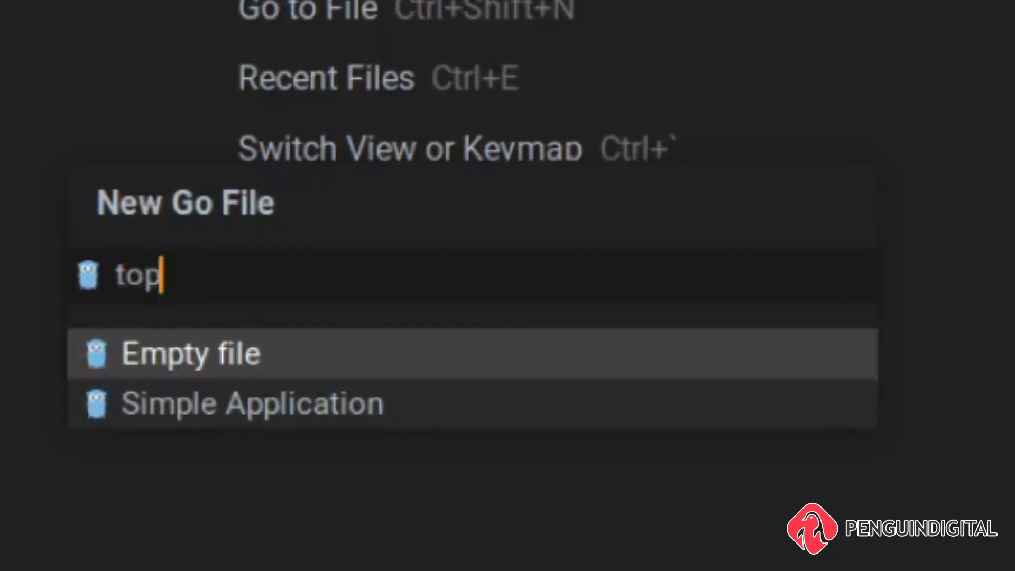
pyautogui.write('df.go')
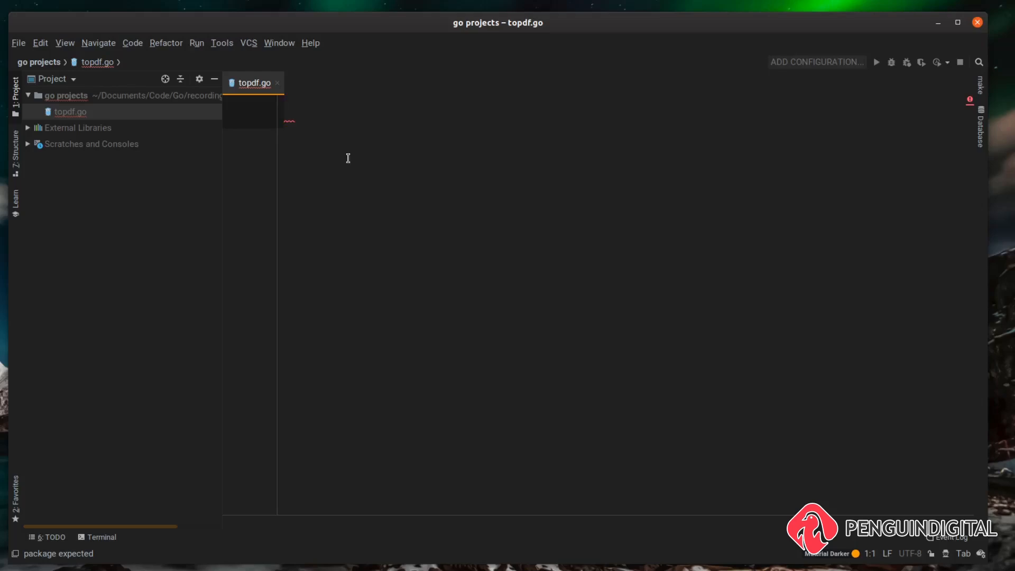
# Step: Declare package main and import fmt, github.com/jung-kurt/gofpdf, io/ioutil and log
pyautogui.write('package main')
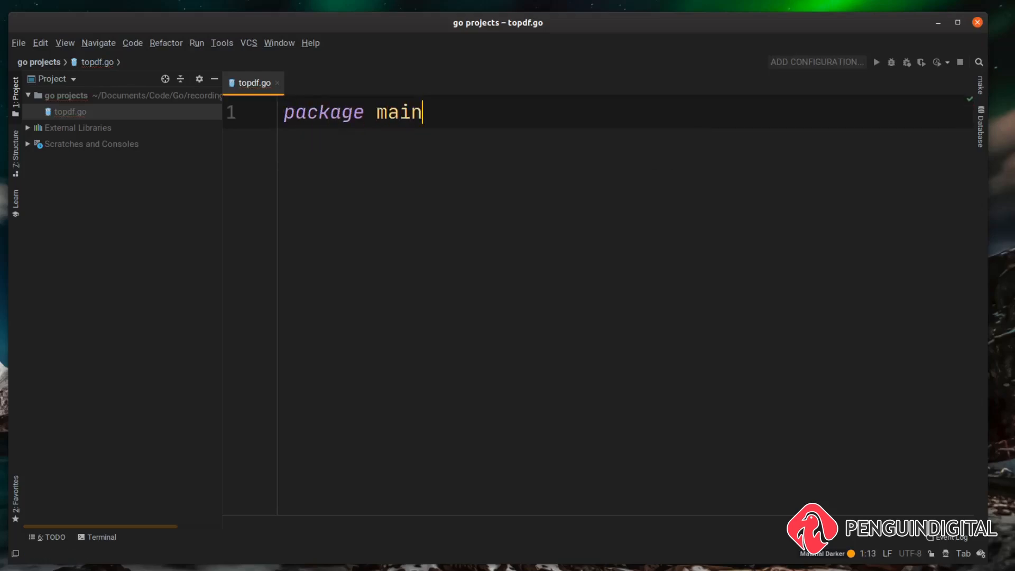
pyautogui.press('Enter')
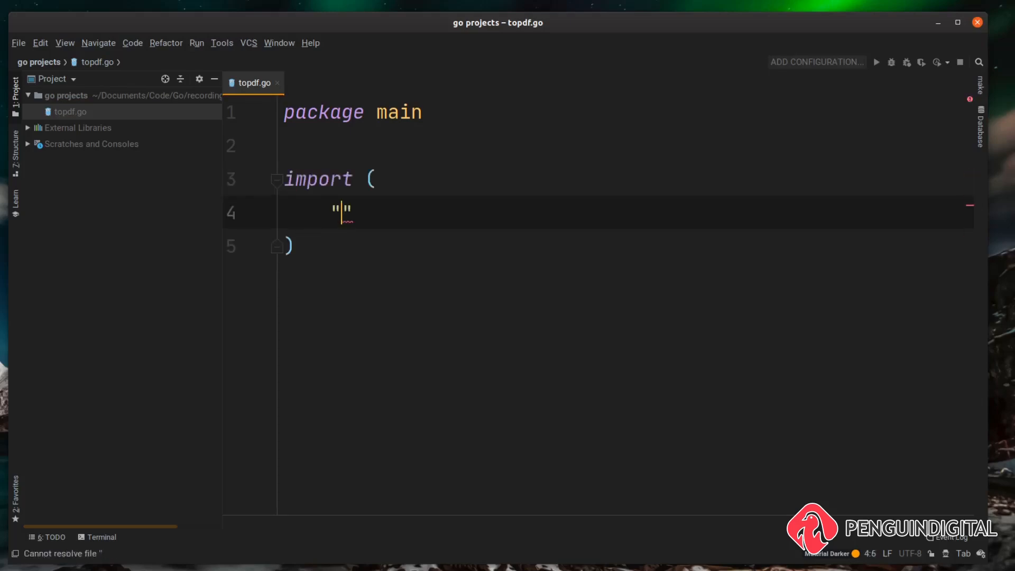
pyautogui.write('fmt')
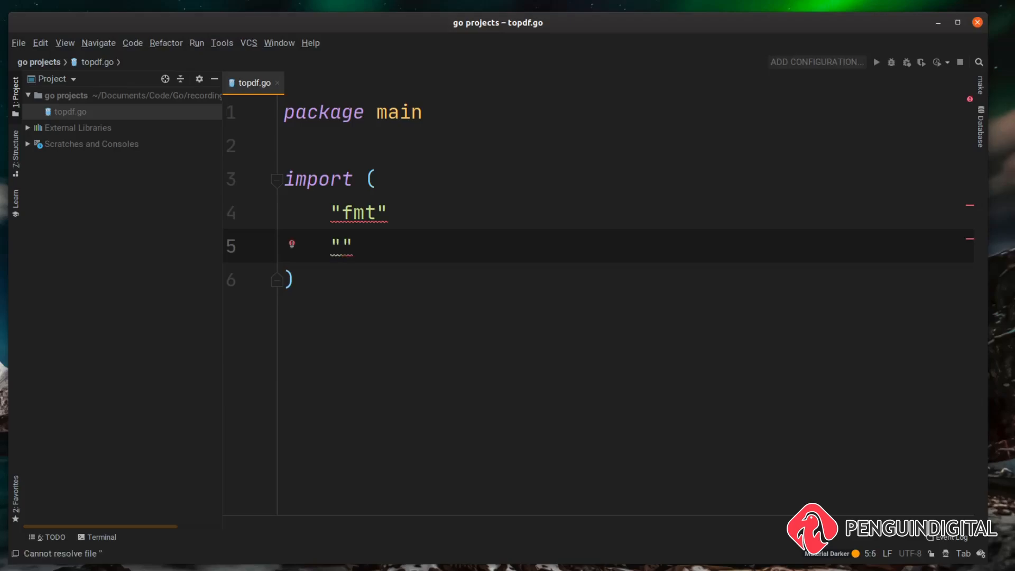
pyautogui.write('github.com/jung-kurt/gofpdf')
pyautogui.write('"')
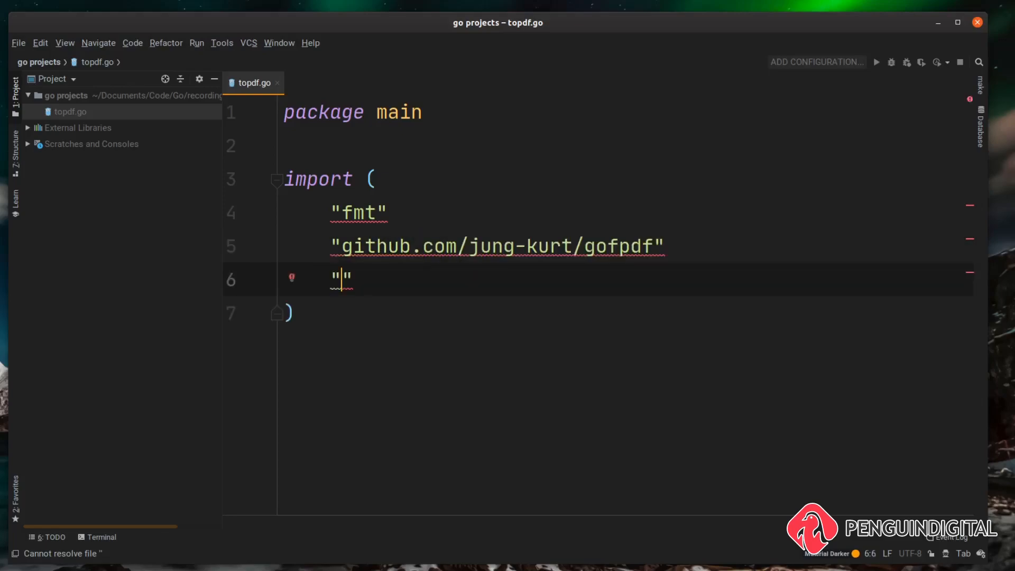
pyautogui.write('io/iouti')
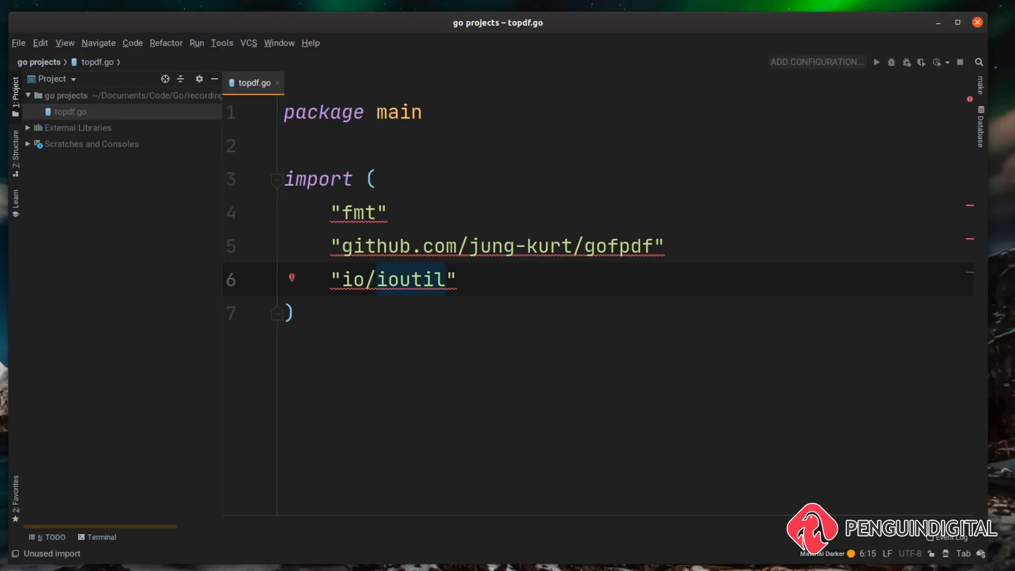
pyautogui.write('log"')
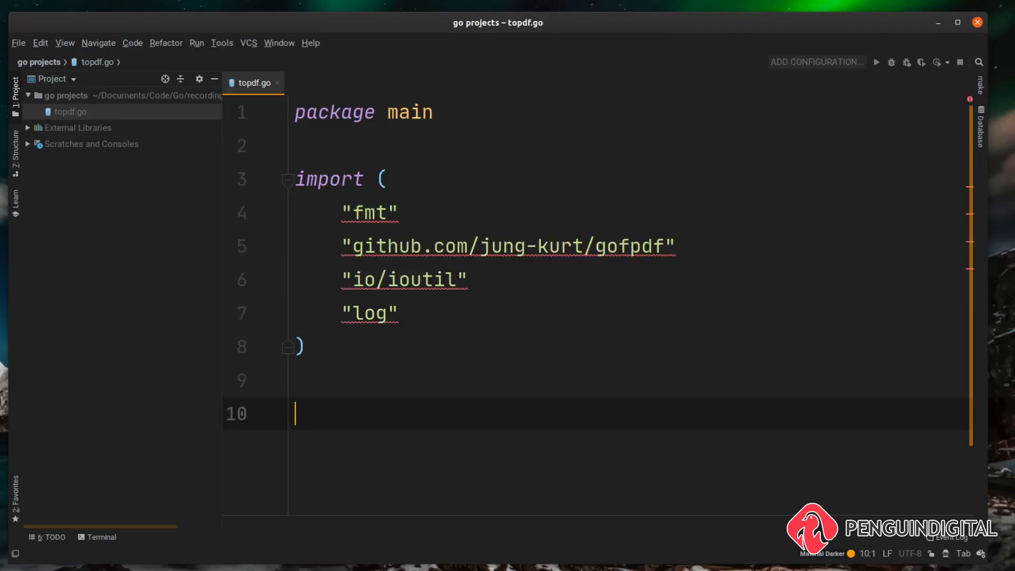
# Step: Add func main() whose first statement is file := "test.txt"
pyautogui.write('func main')
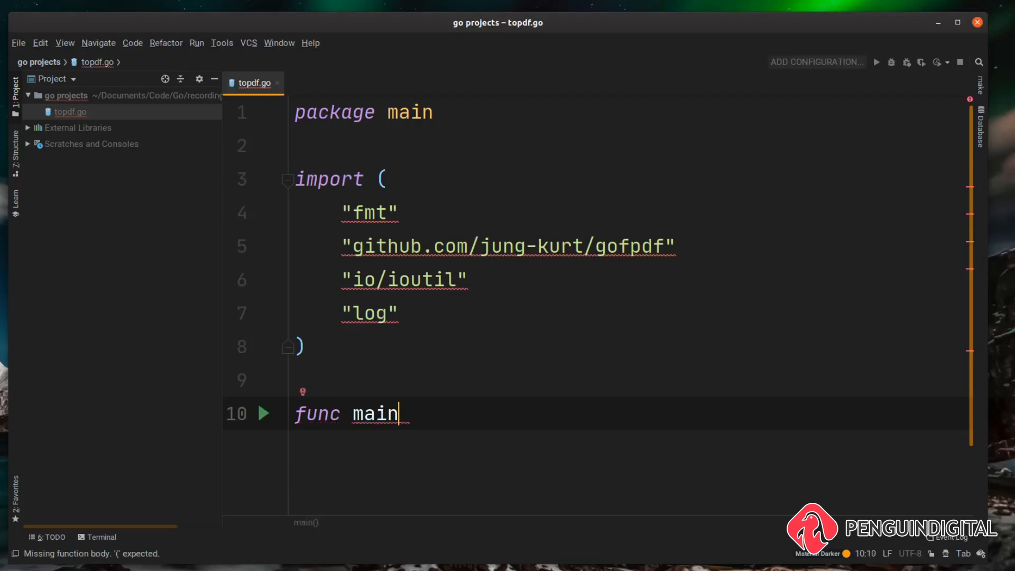
pyautogui.write('()')
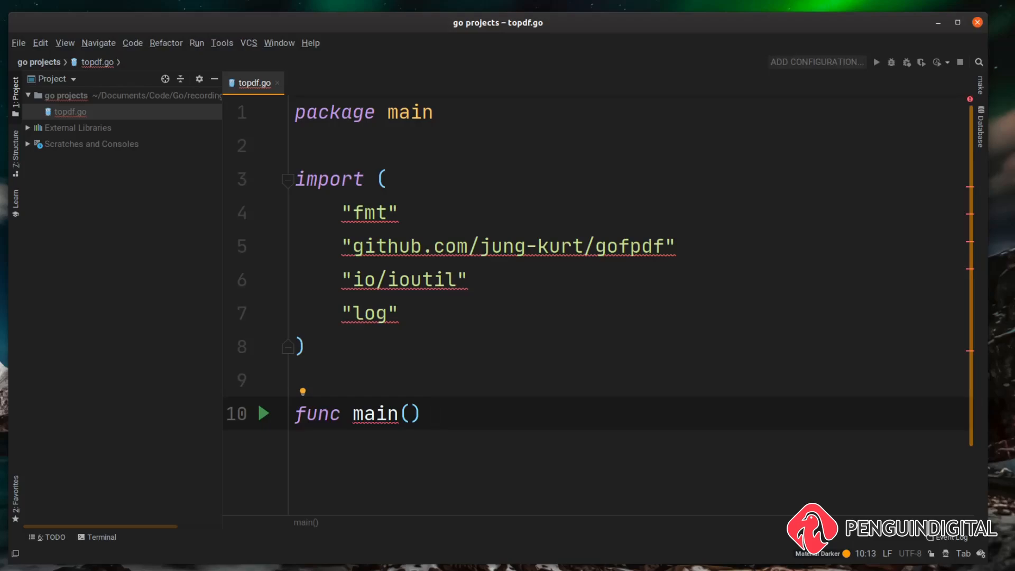
pyautogui.write('{')
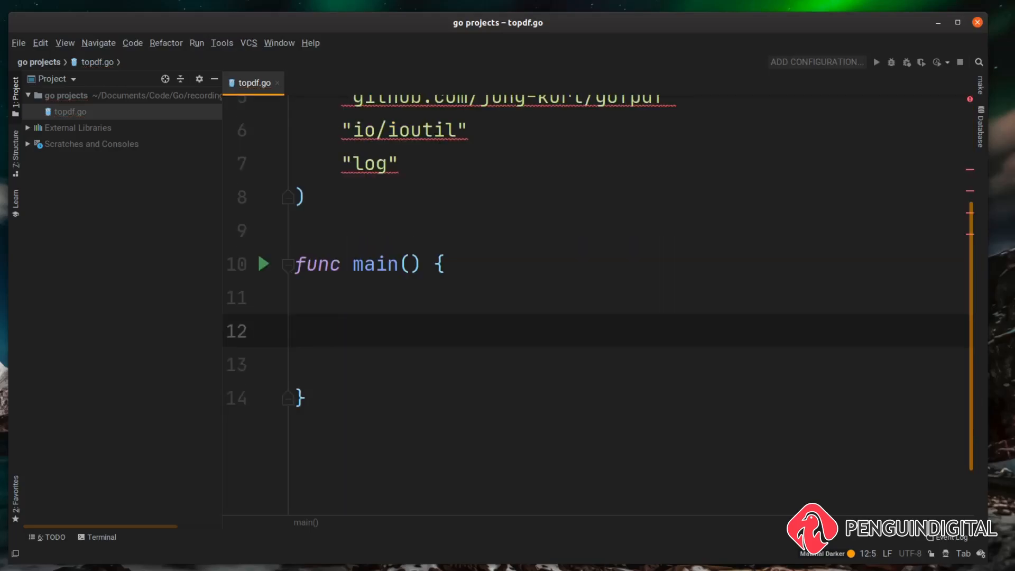
pyautogui.write('file := ""')
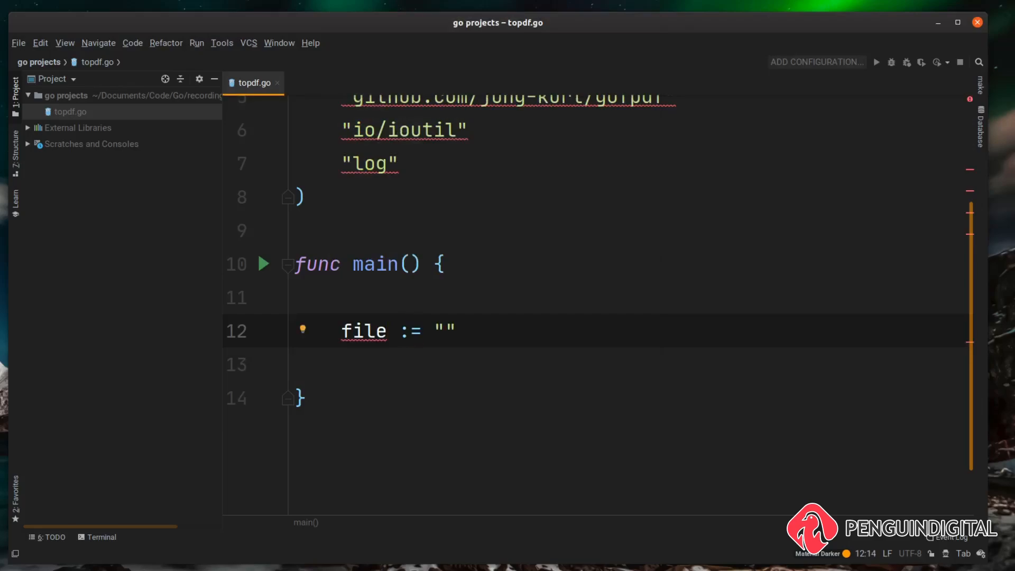
pyautogui.write('t')
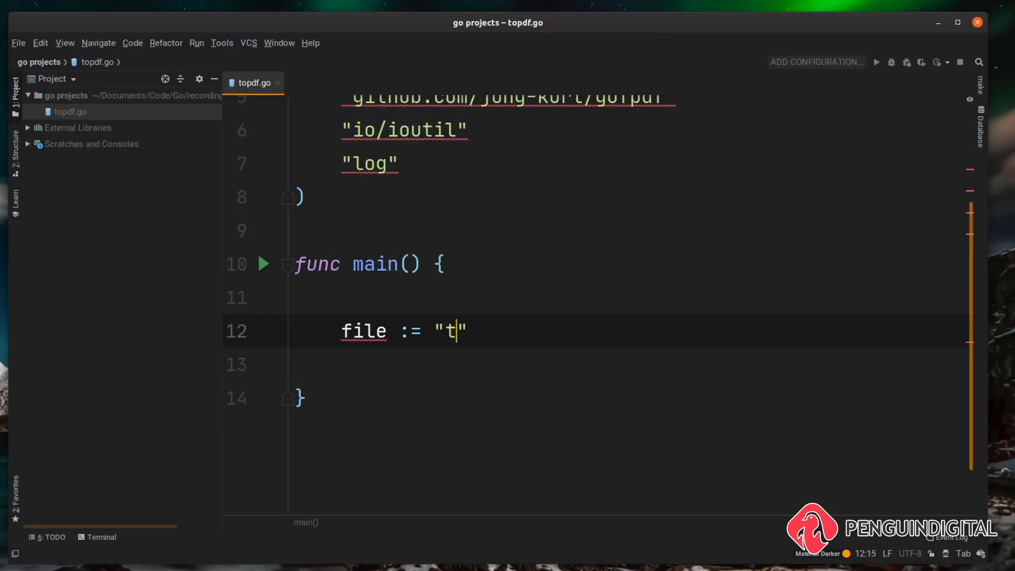
pyautogui.write('est.txt')
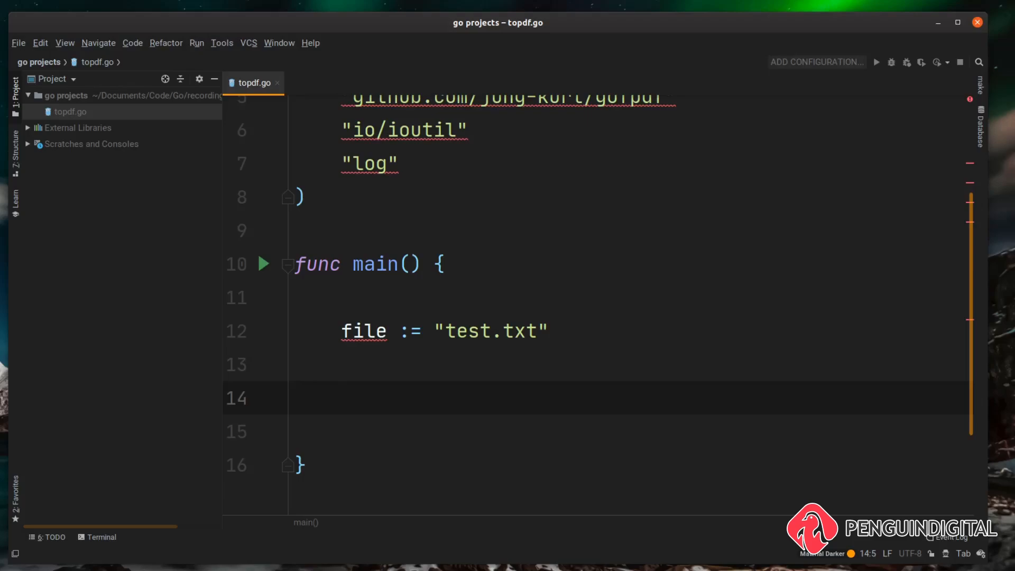
pyautogui.click(341, 399)
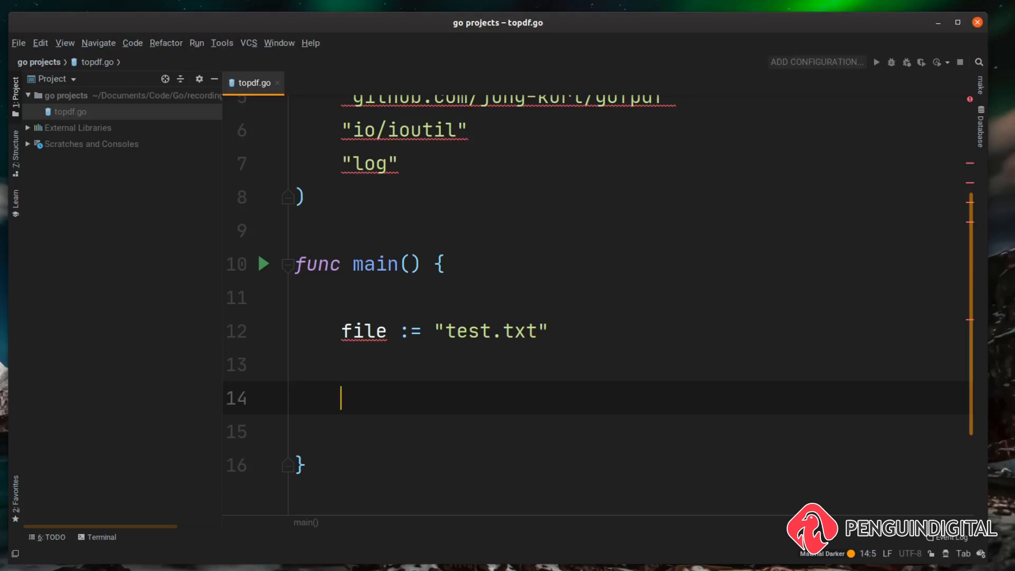
# Step: Read the file with content, err := ioutil.ReadFile(file)
pyautogui.write('content, err :=')
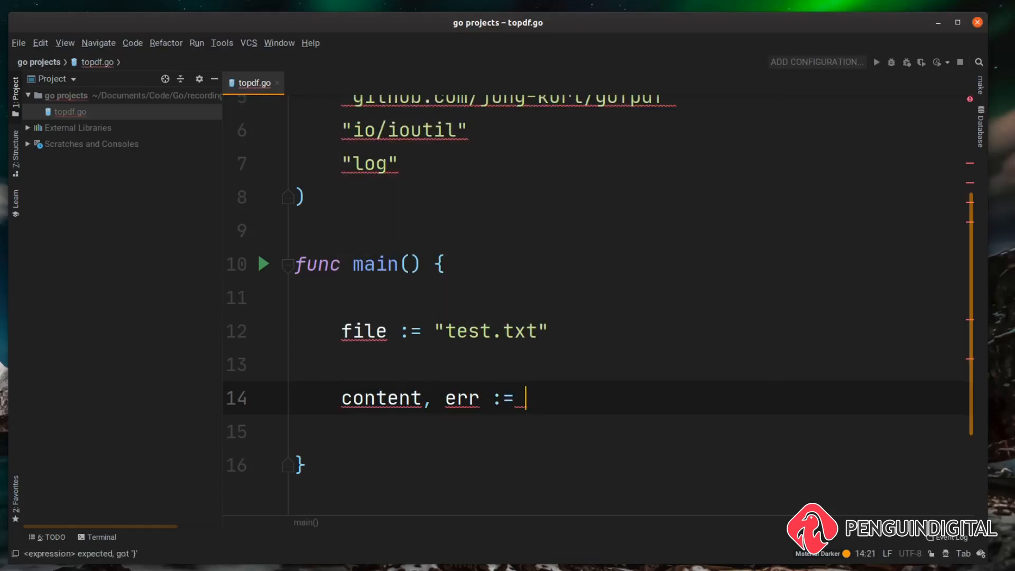
pyautogui.write('ioutil.ReadFile(')
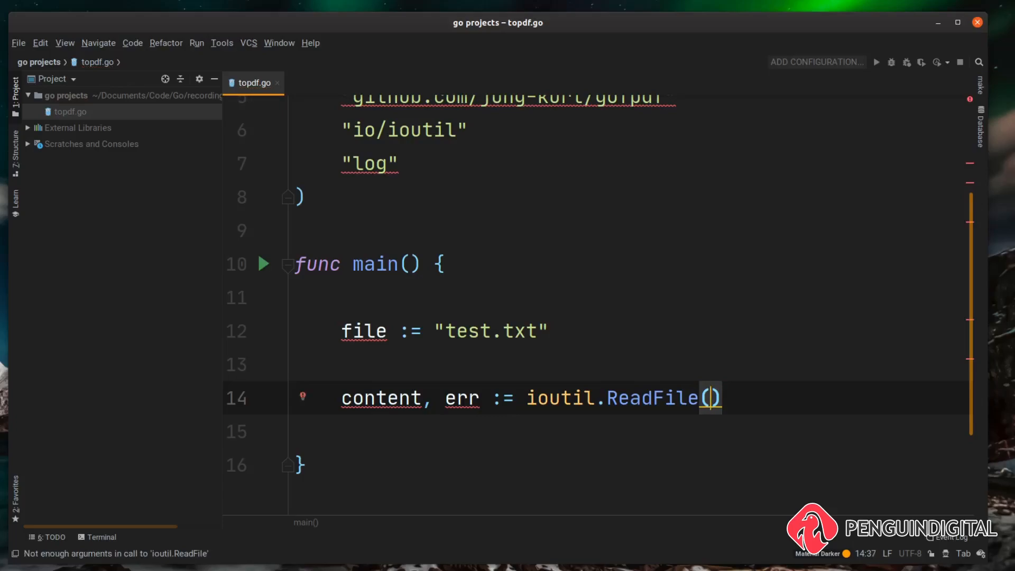
pyautogui.write('file')
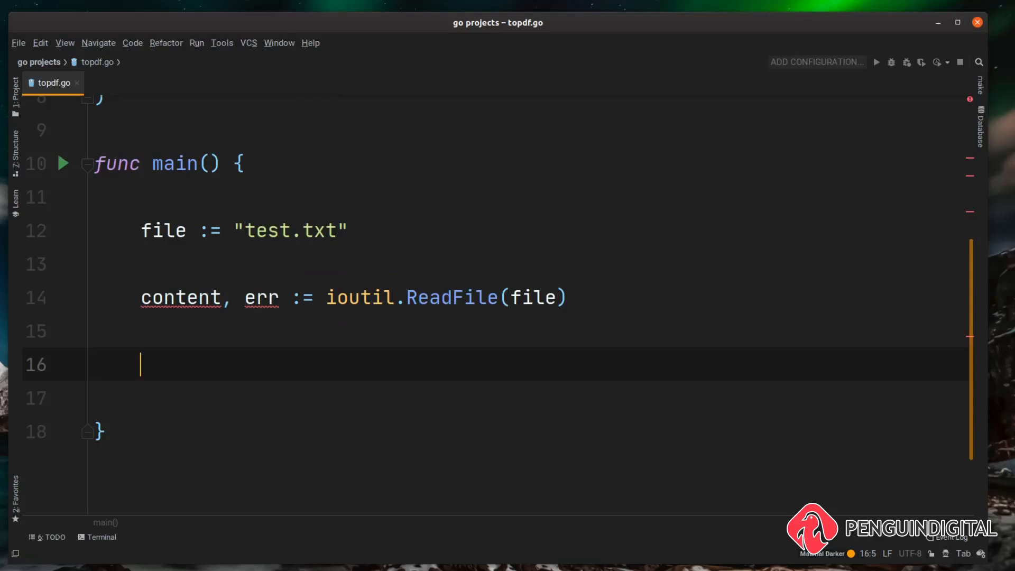
pyautogui.moveTo(226, 359)
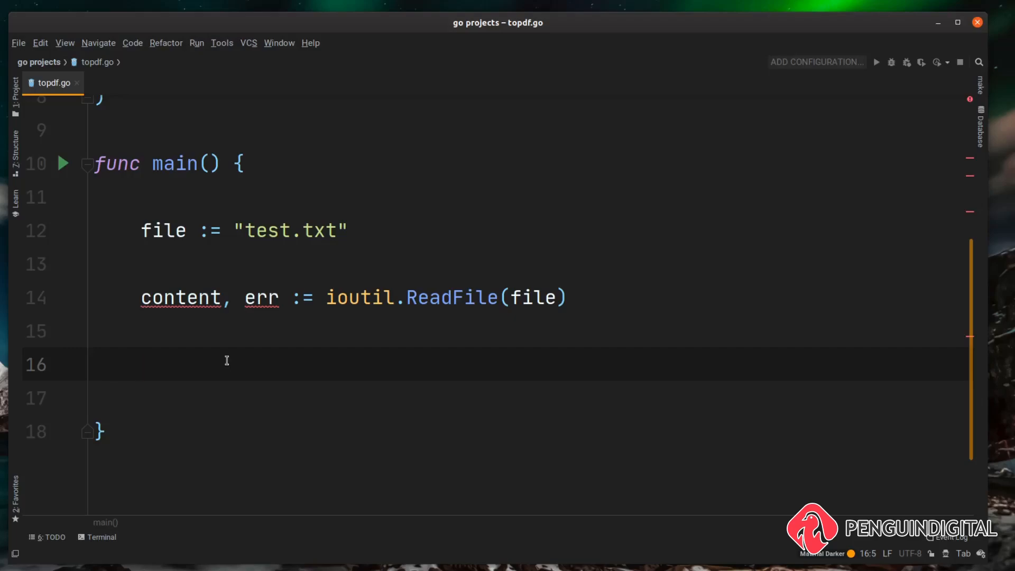
# Step: Add if err != nil block calling log.Fatalf("%s file not found", file)
pyautogui.write('if e')
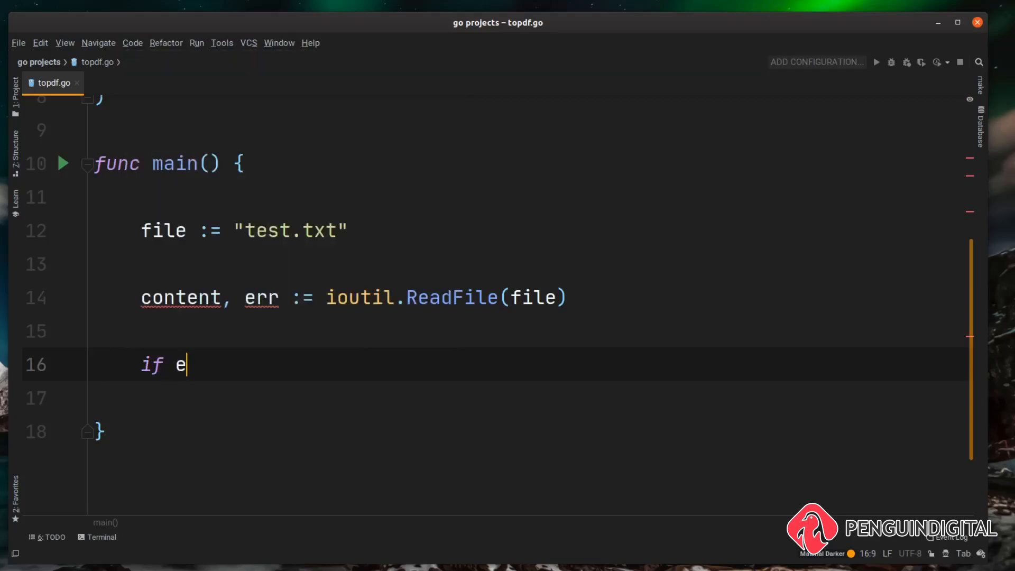
pyautogui.write('rr !=')
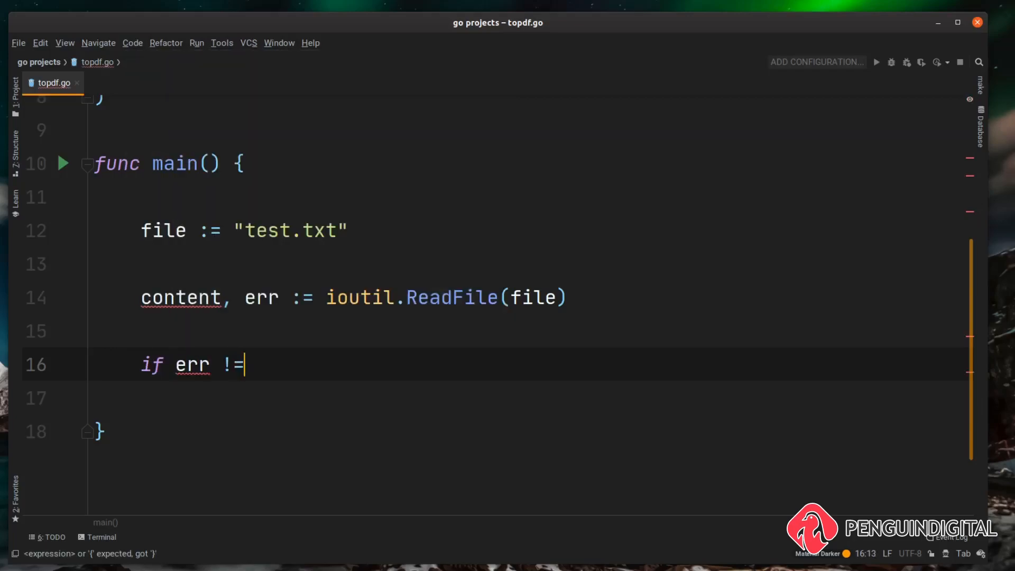
pyautogui.write('nil {')
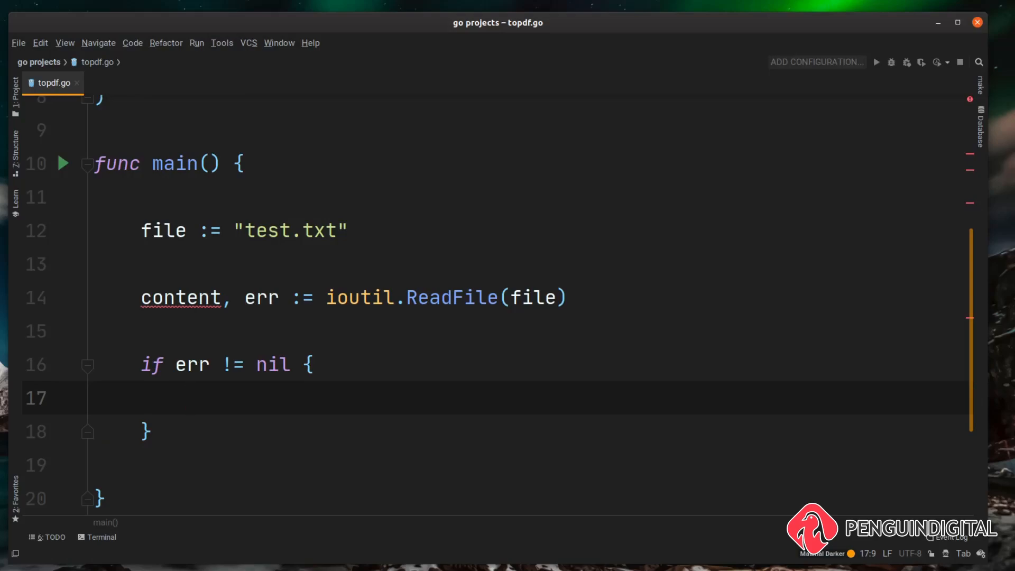
pyautogui.write('log.')
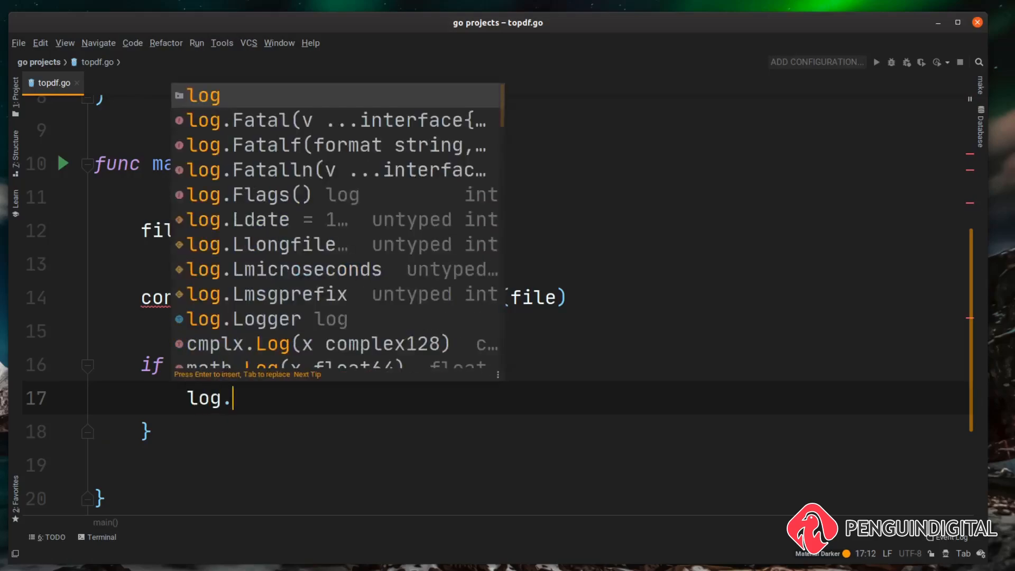
pyautogui.write('Fatalf(')
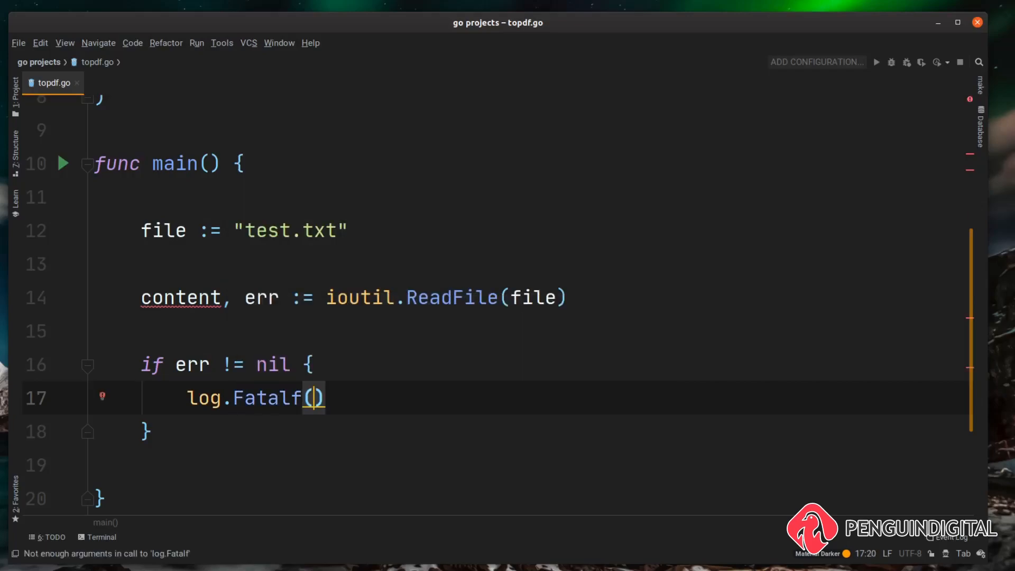
pyautogui.write('""')
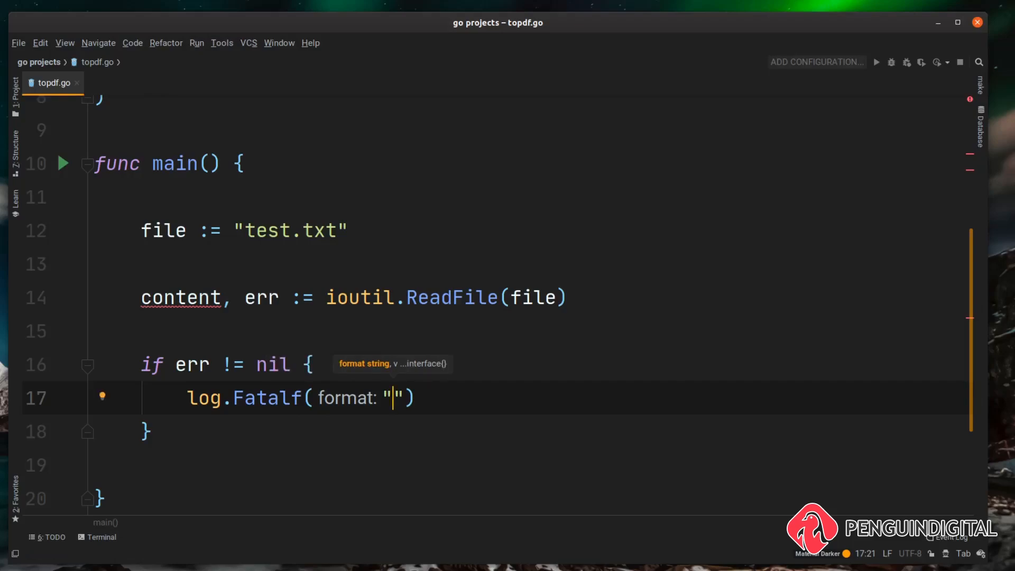
pyautogui.write('%s file not')
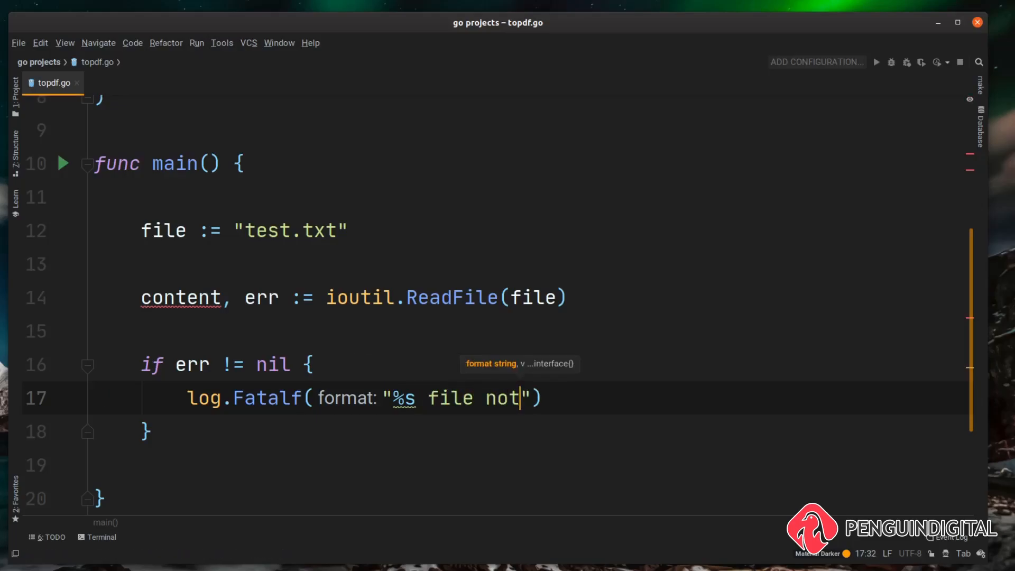
pyautogui.write('found')
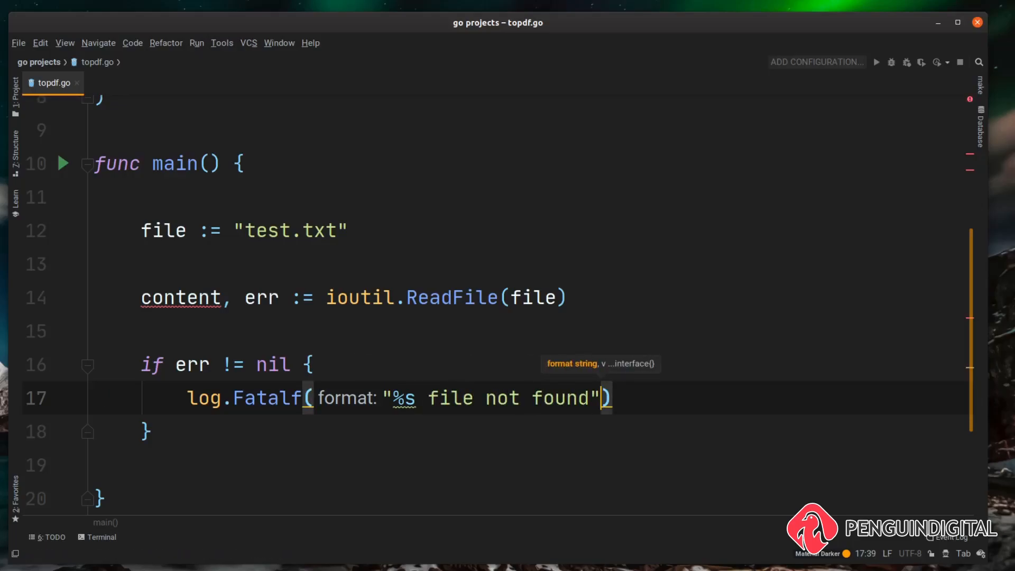
pyautogui.write(', file')
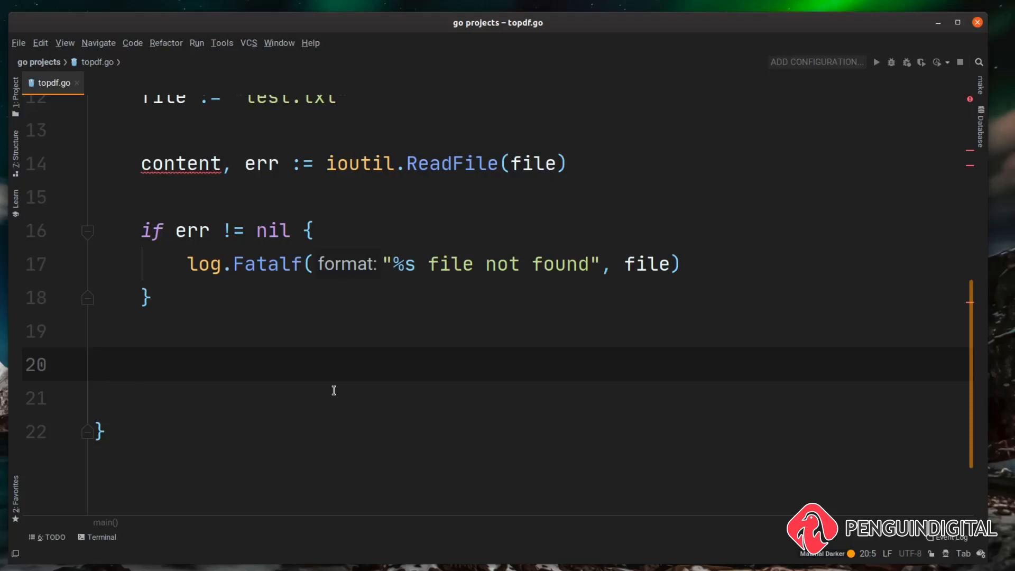
# Step: Assign pdf := gofpdf.New("P") and check New's definition in fpdf.go before returning to topdf.go
pyautogui.write('pdf :=')
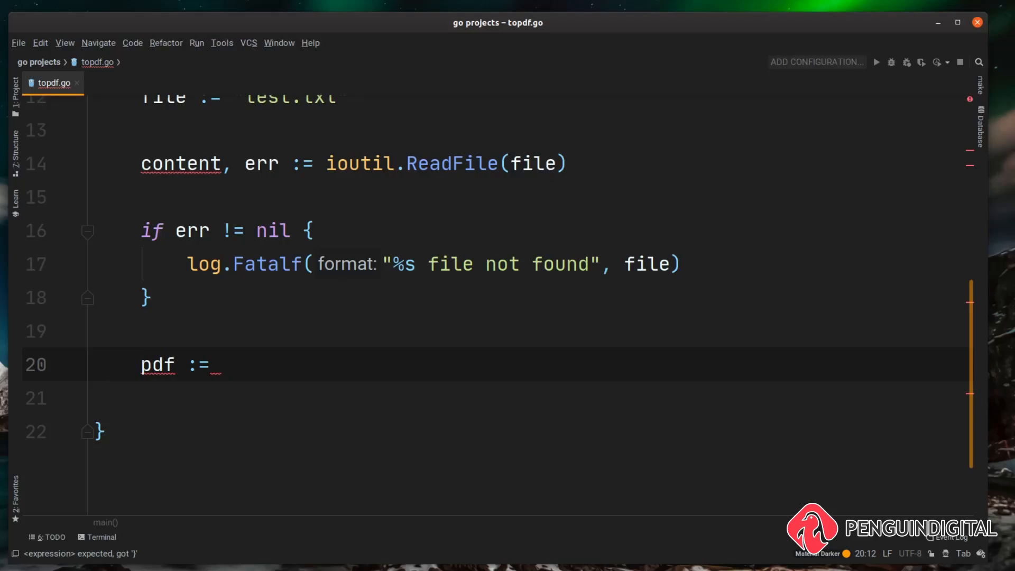
pyautogui.write('gofpdf.New(')
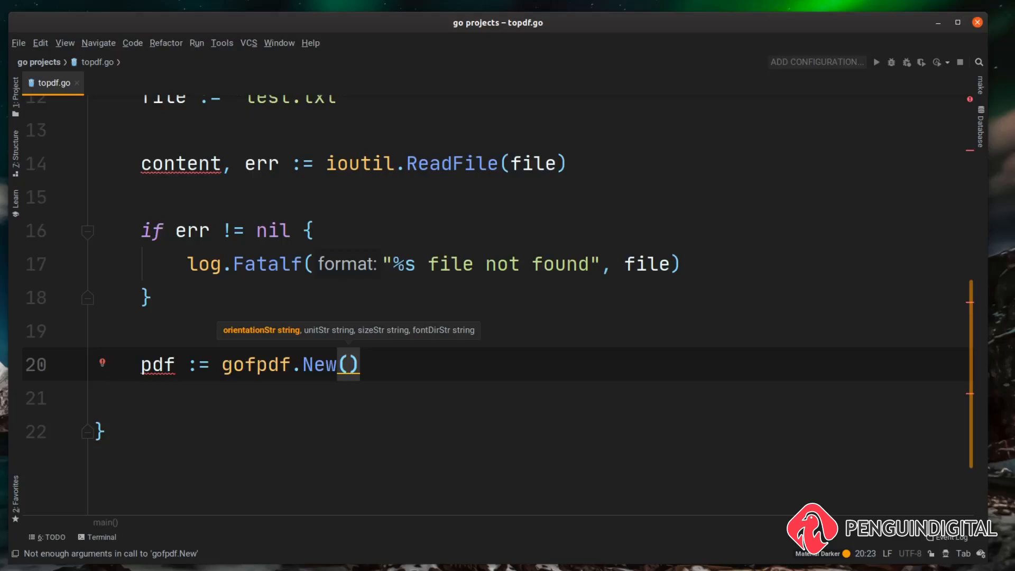
pyautogui.write('""')
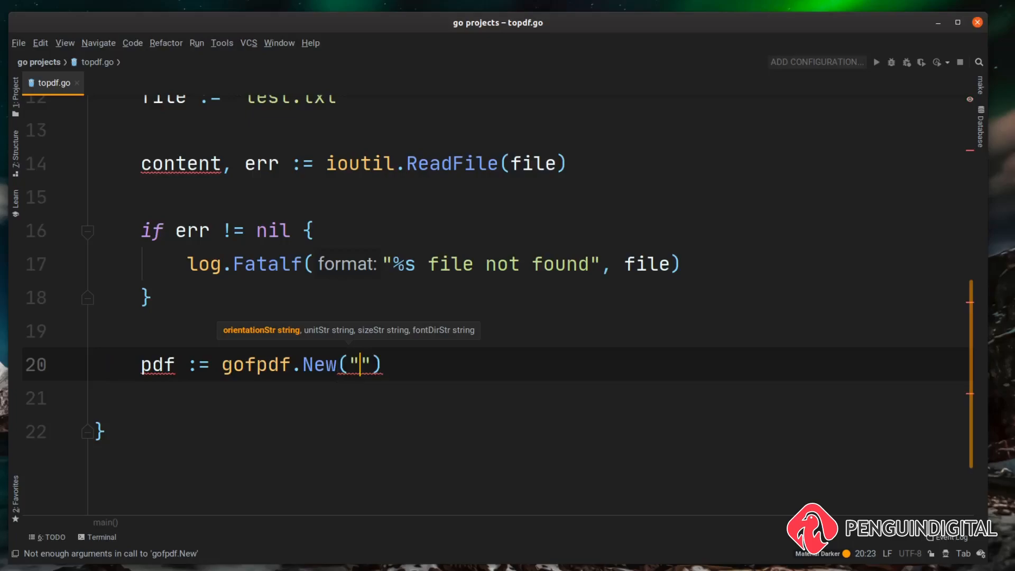
pyautogui.write('P')
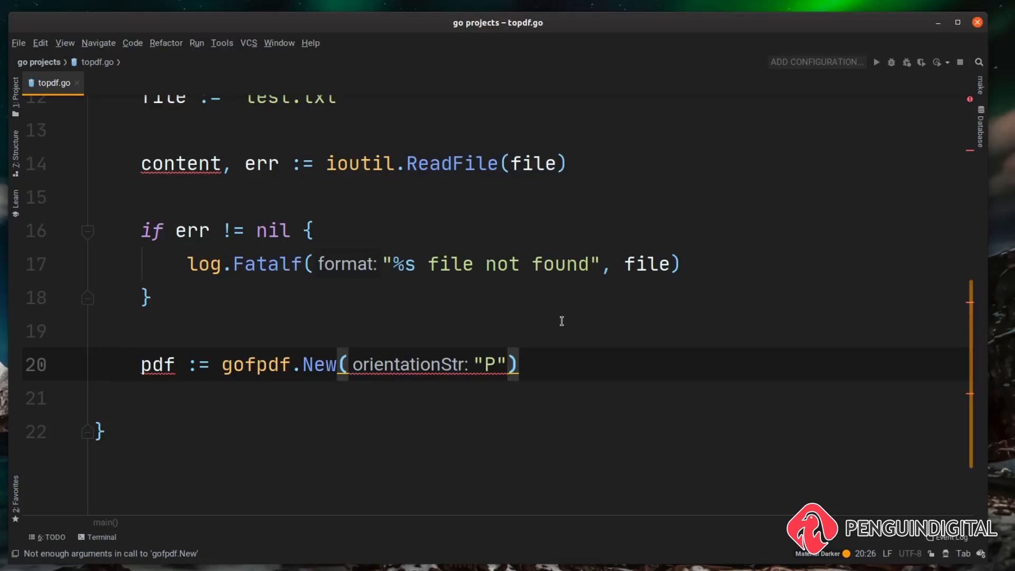
pyautogui.moveTo(554, 322)
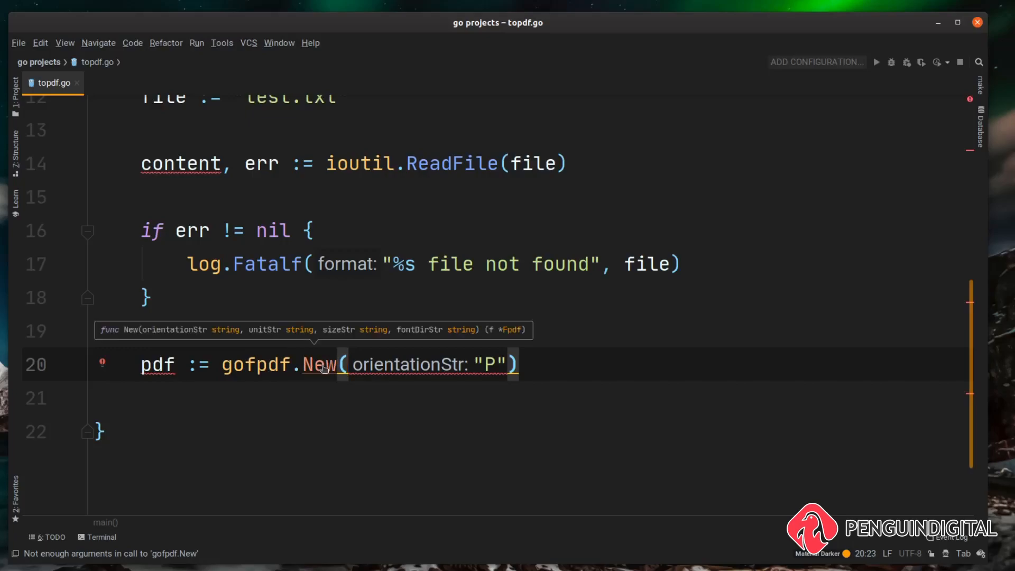
pyautogui.click(318, 363)
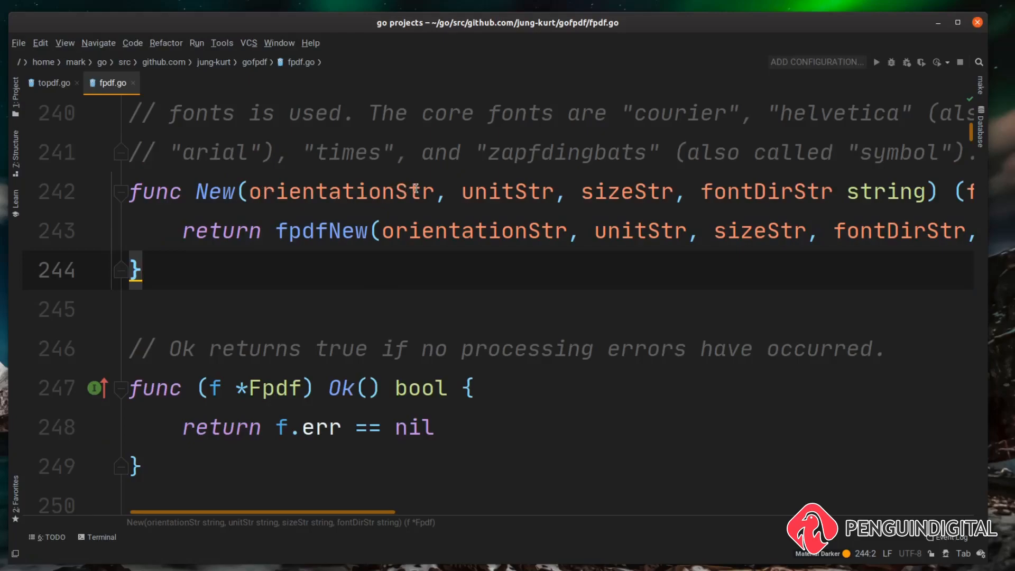
pyautogui.click(52, 83)
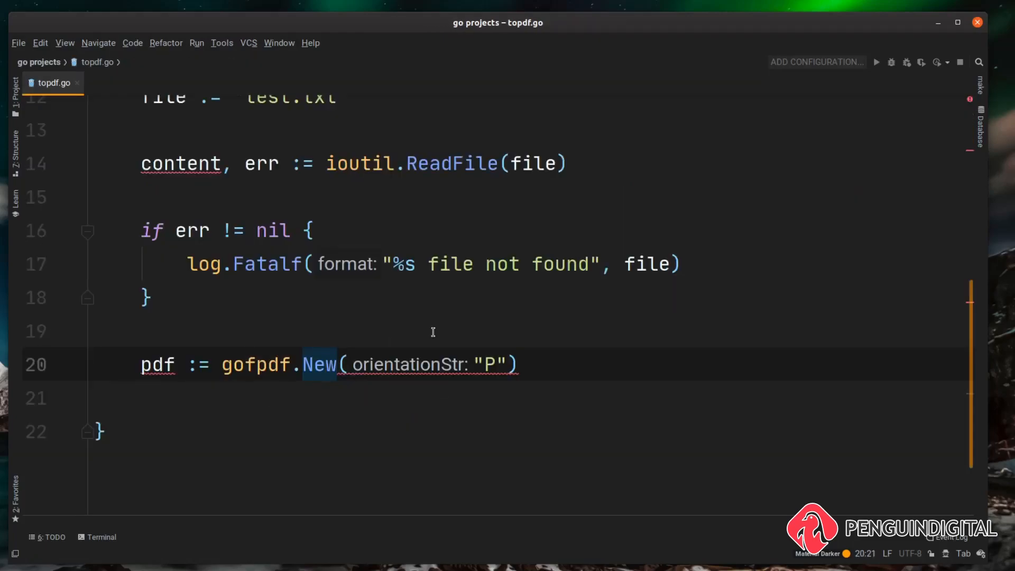
pyautogui.moveTo(432, 364)
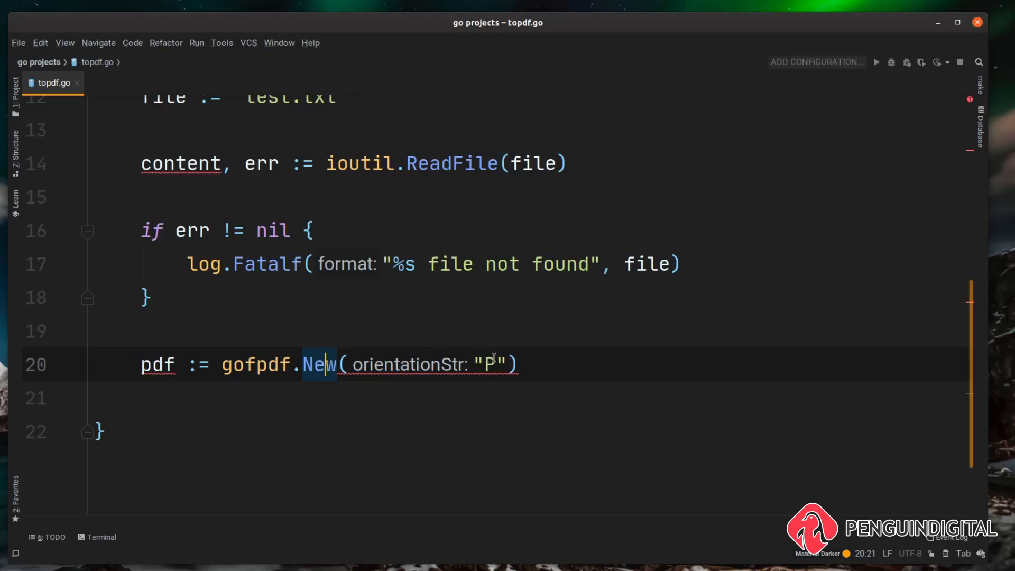
# Step: Complete gofpdf.New with unit "mm", size "A4" and empty font directory, then begin a pdf. call
pyautogui.write(',')
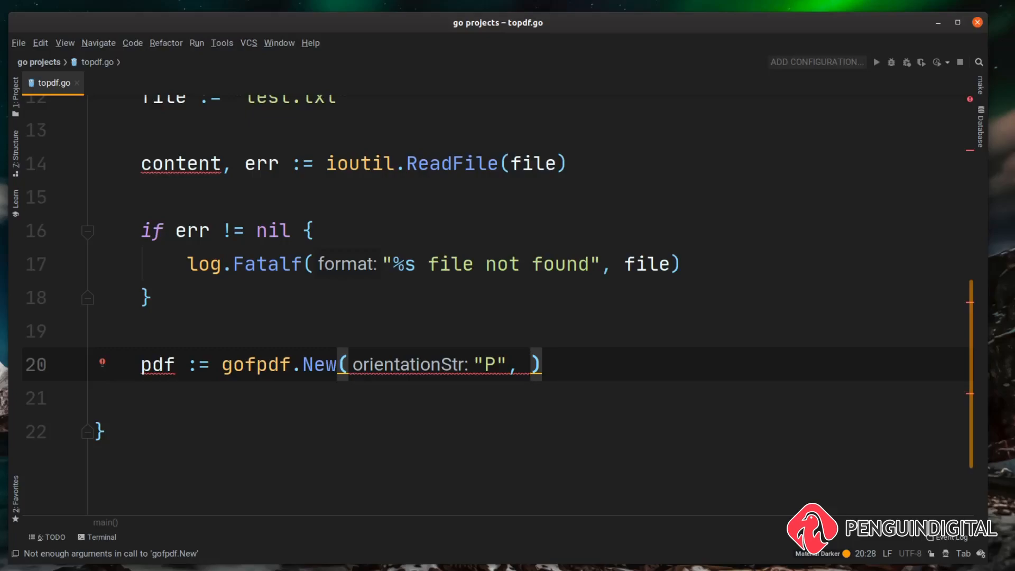
pyautogui.write('unitStr: ""')
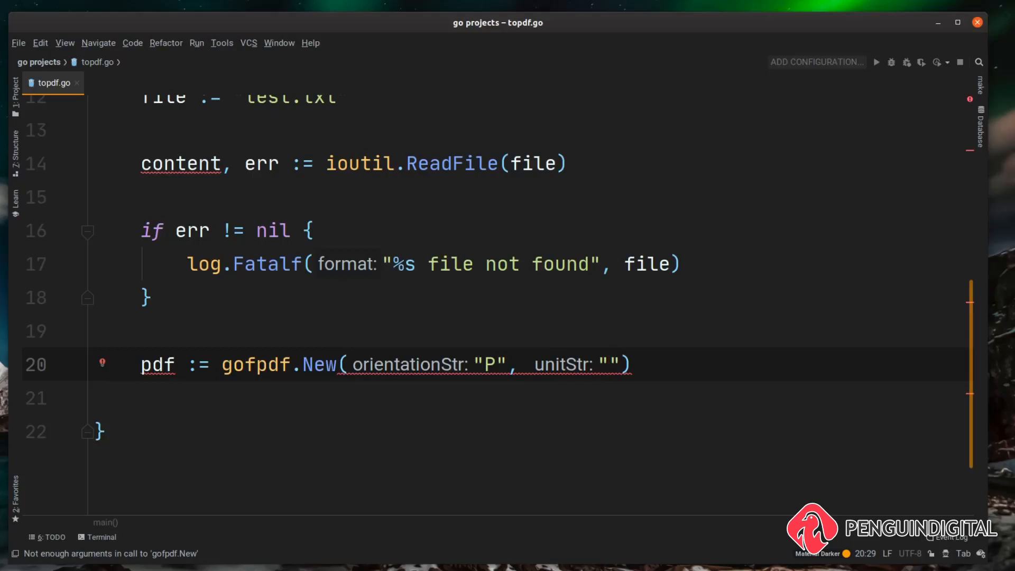
pyautogui.write('mm')
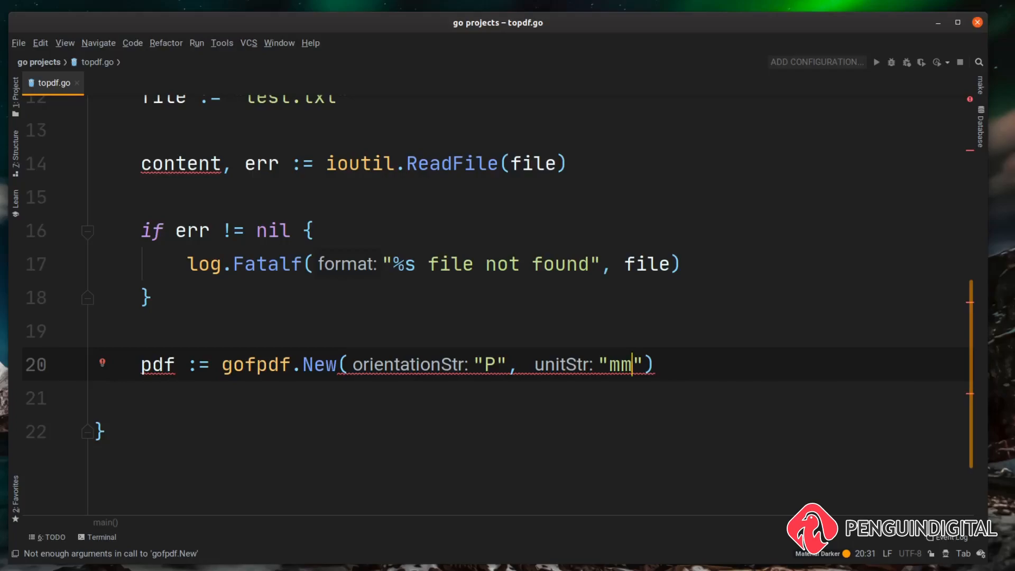
pyautogui.write(',')
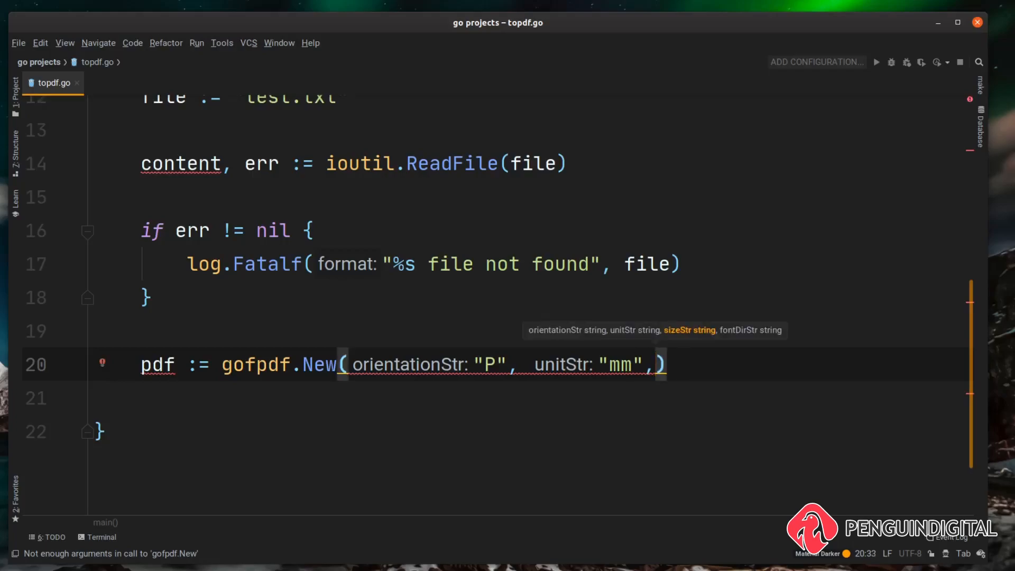
pyautogui.write('sizeStr: ""')
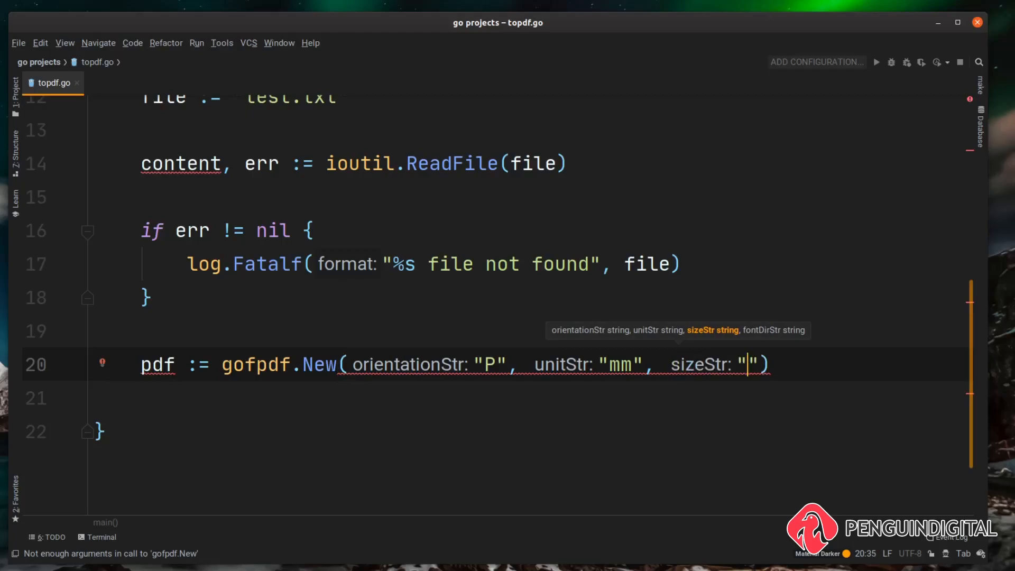
pyautogui.write('A4')
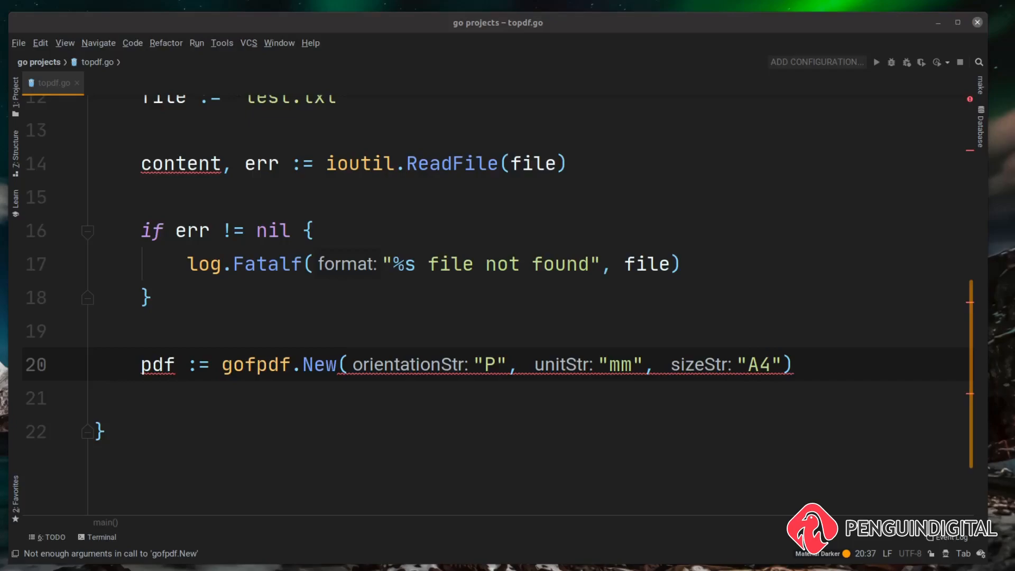
pyautogui.write(', fontDirStr: "')
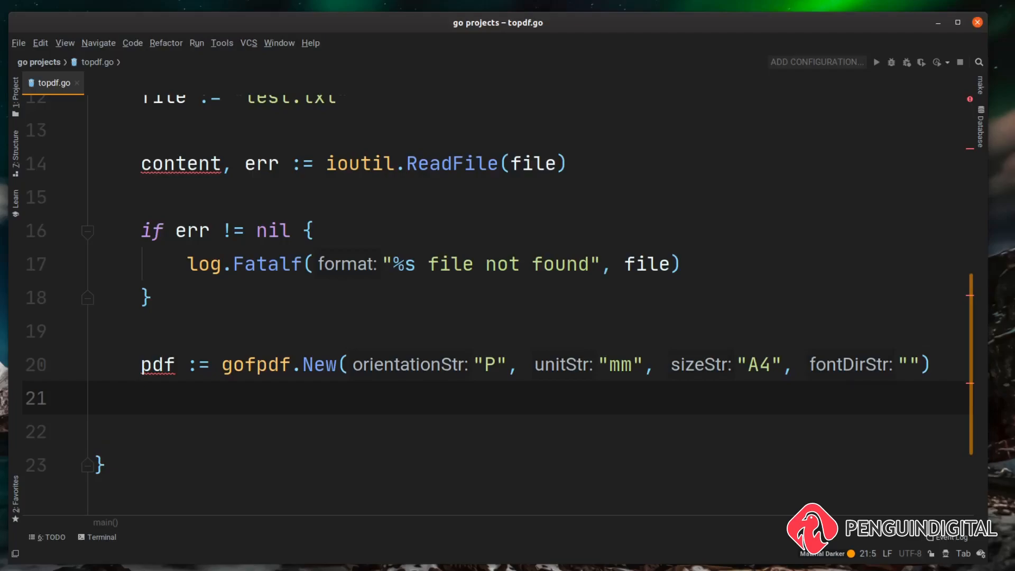
pyautogui.write('pdf.AddPage(')
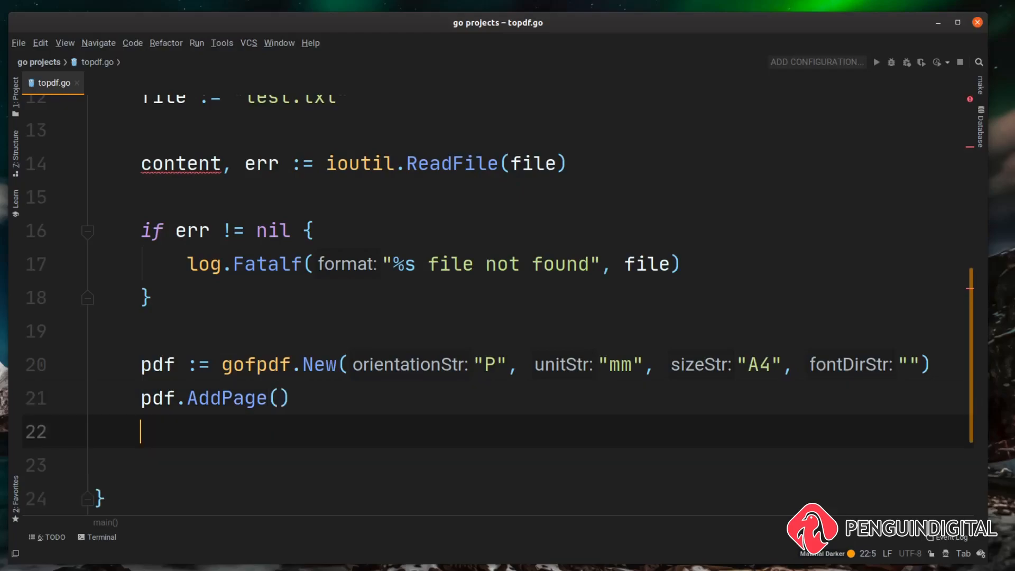
# Step: Add pdf.AddPage() and pdf.SetFont("Arial", "B", 14)
pyautogui.write('pdf')
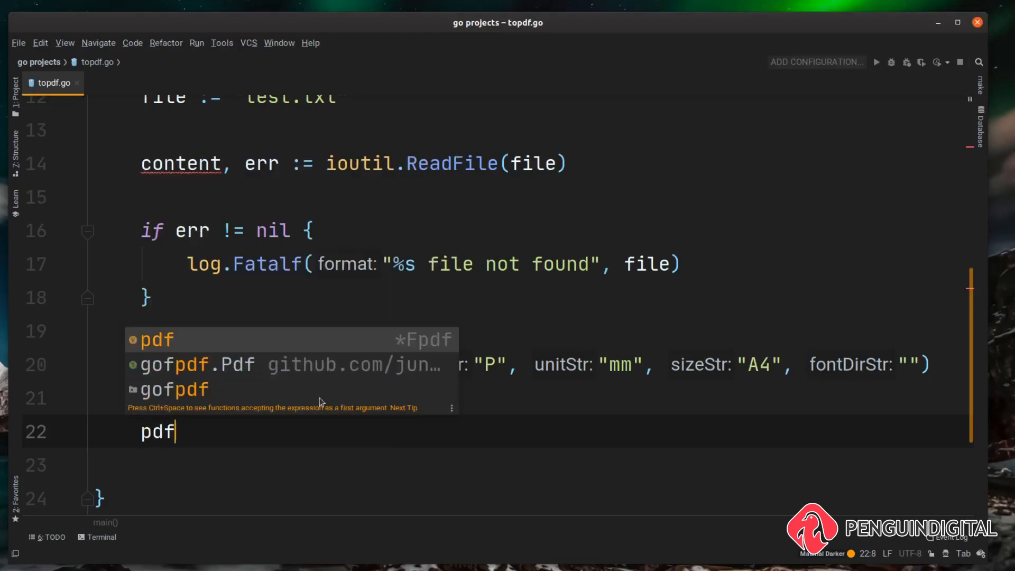
pyautogui.write('.SetC')
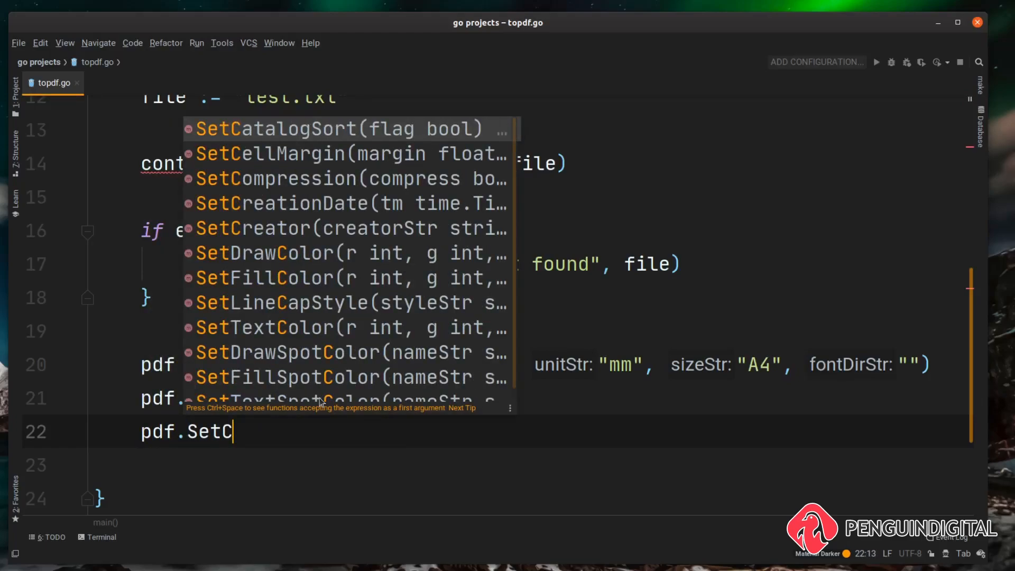
pyautogui.write('Font(')
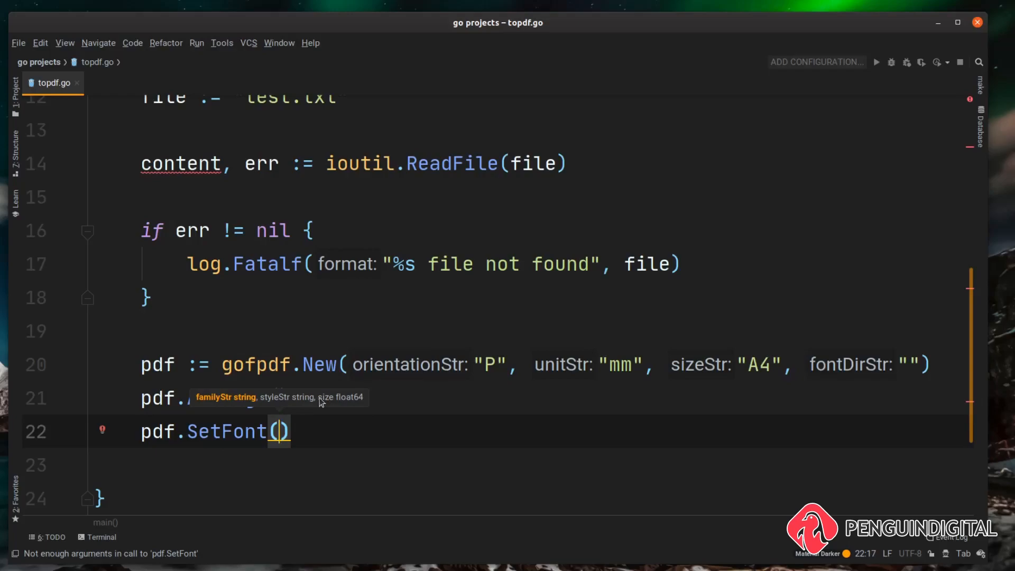
pyautogui.write('familyStr: ""')
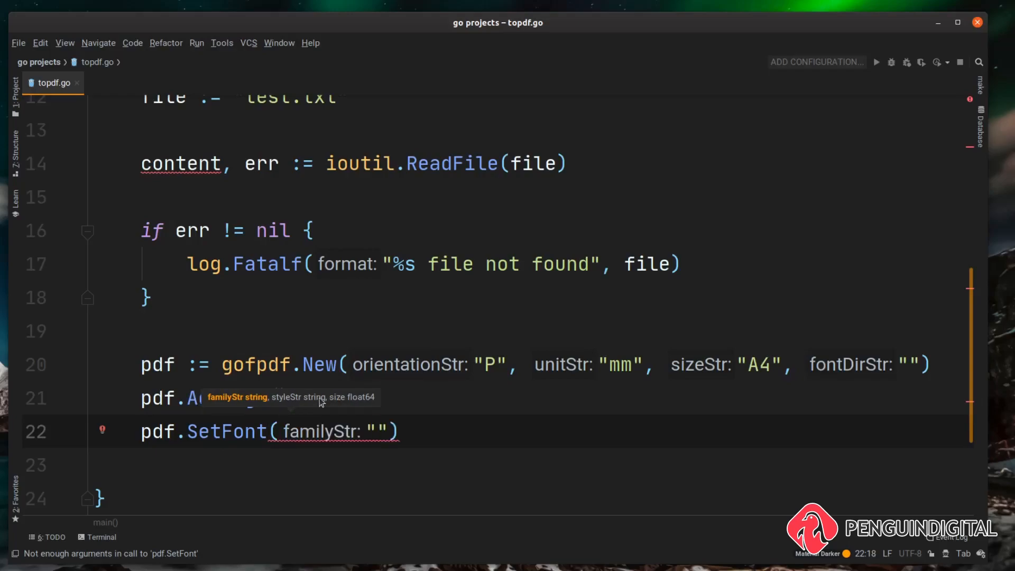
pyautogui.write('Arial')
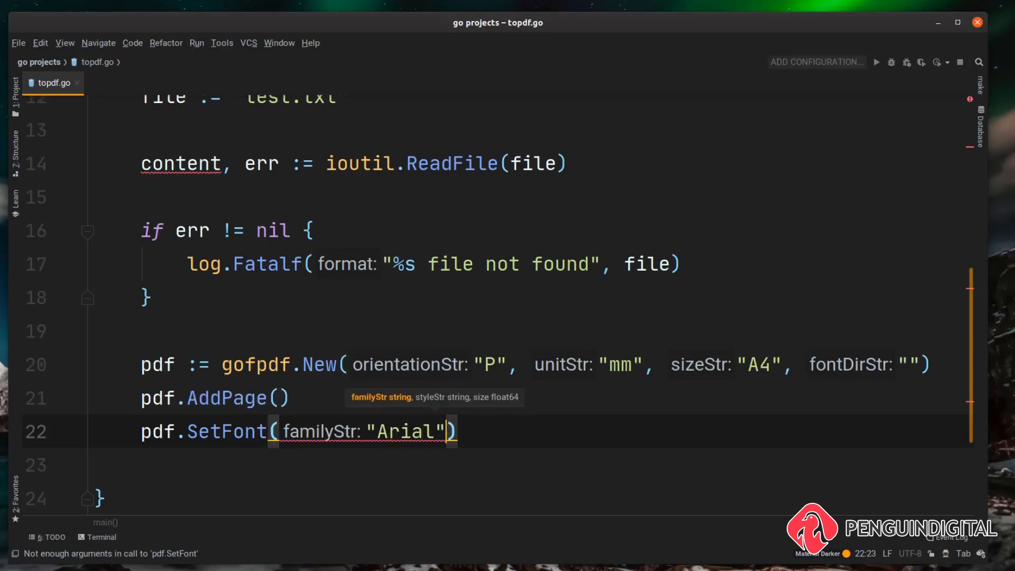
pyautogui.write(',')
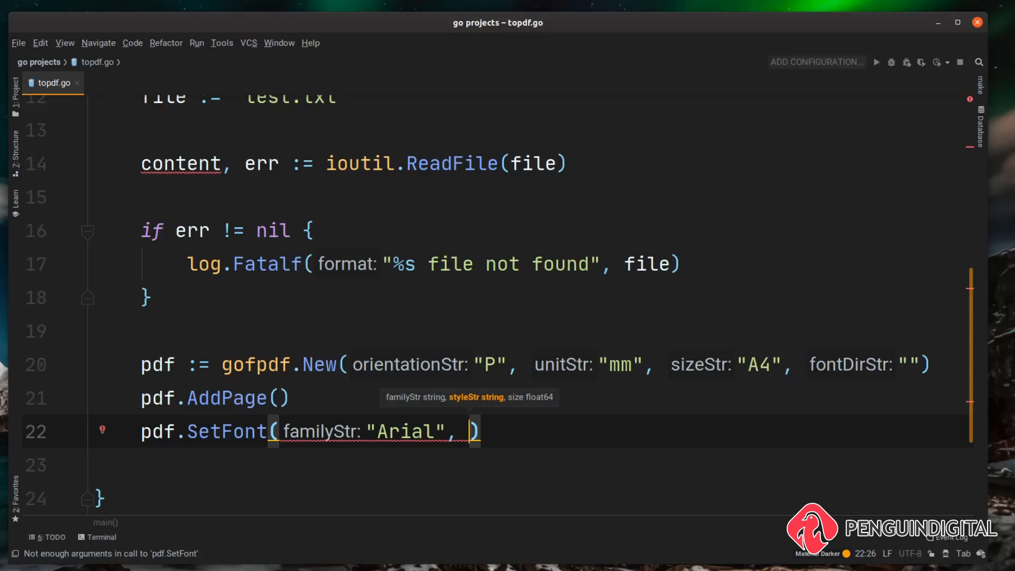
pyautogui.write('styleStr: "B"')
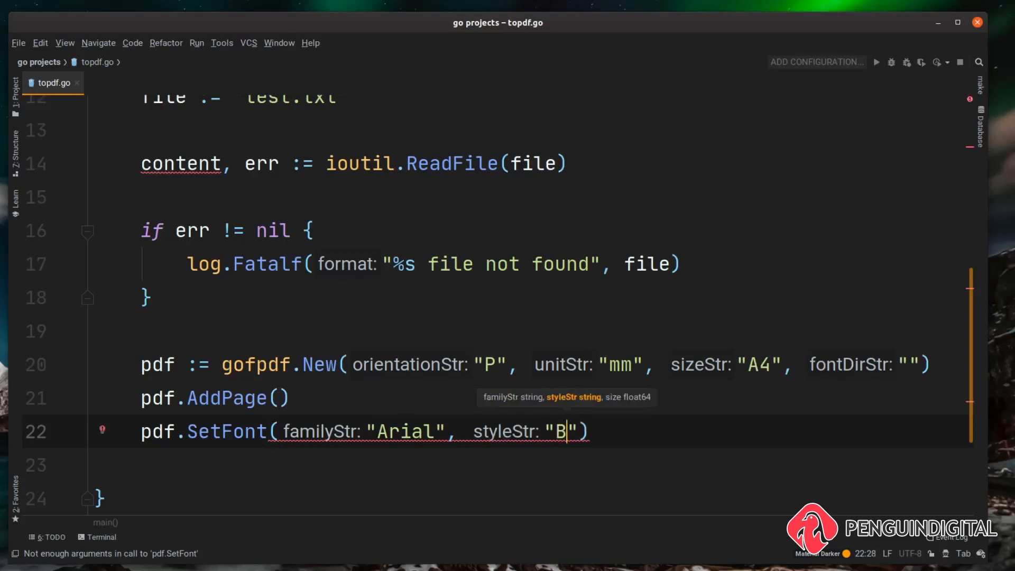
pyautogui.write(',')
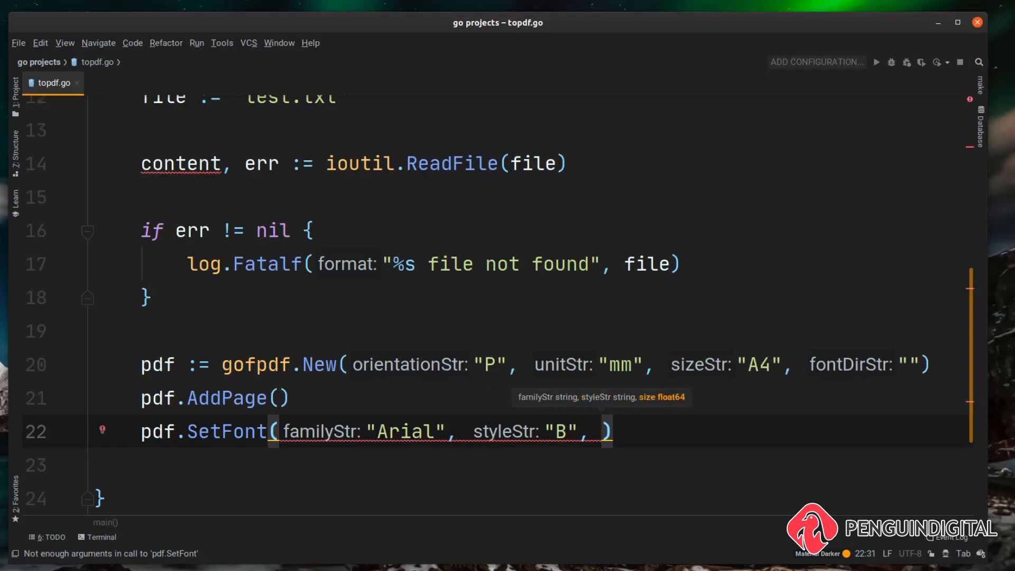
pyautogui.write('14')
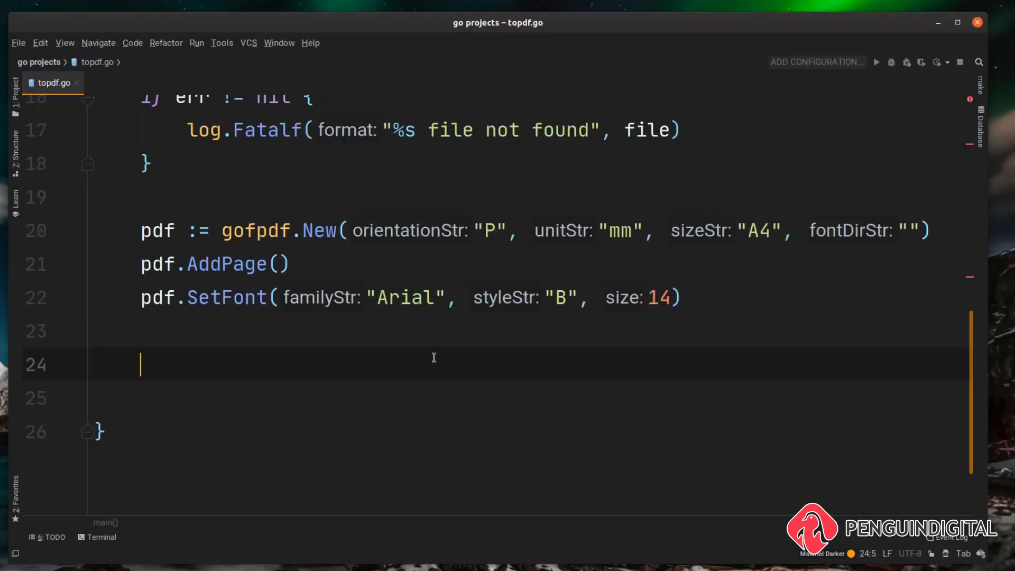
# Step: Call pdf.MultiCell(190, 5, string(content), "0", "0", false) to write the text
pyautogui.write('pdf.MultiCell(w: 190')
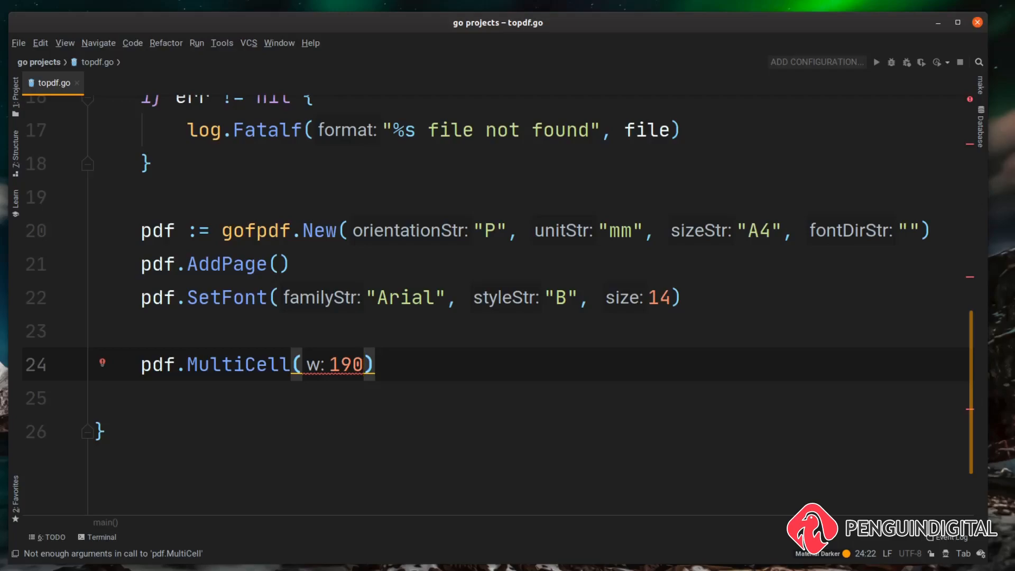
pyautogui.write(', h: 5')
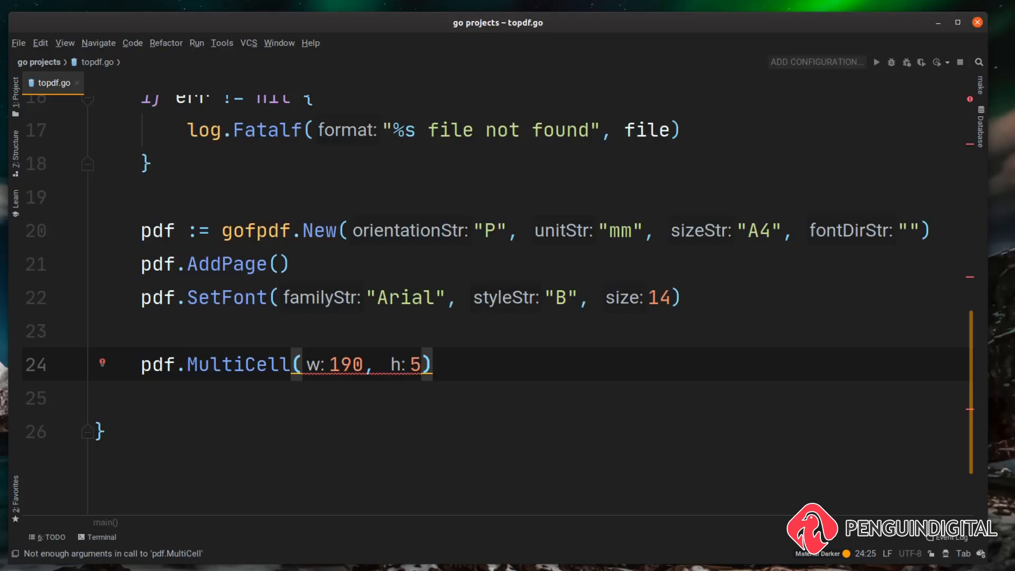
pyautogui.write(',')
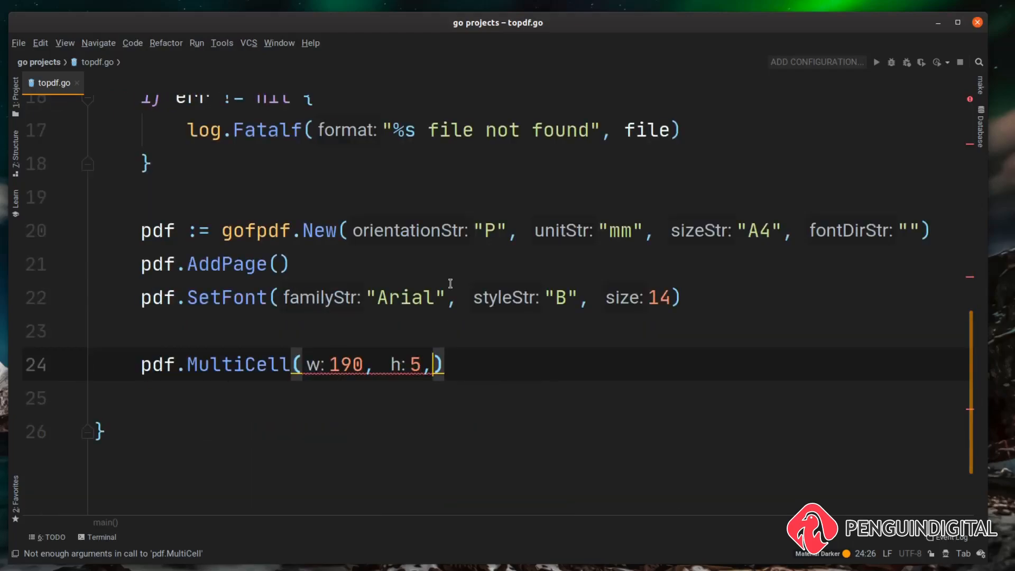
pyautogui.write('string(')
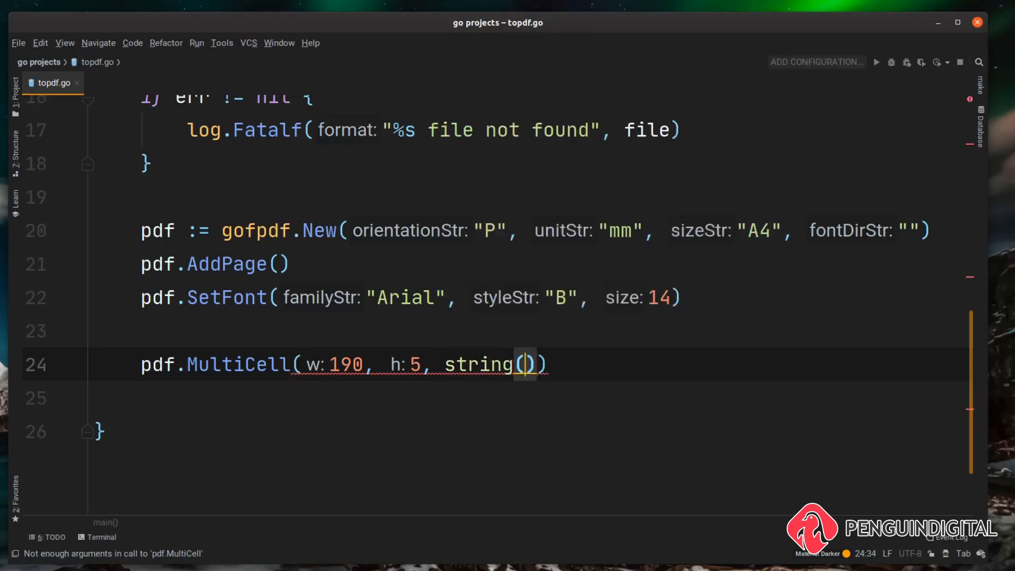
pyautogui.write('content')
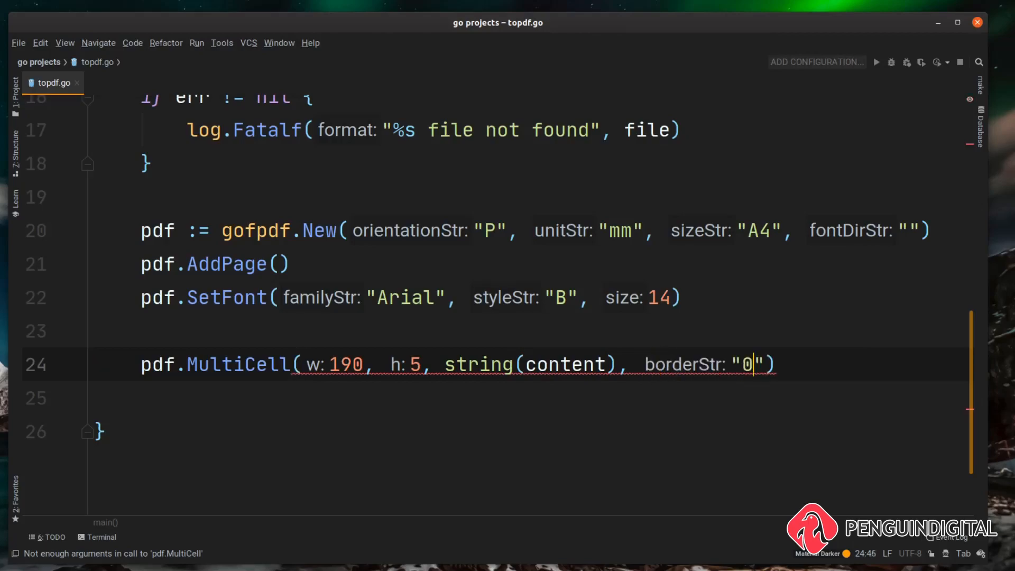
pyautogui.write(', ""')
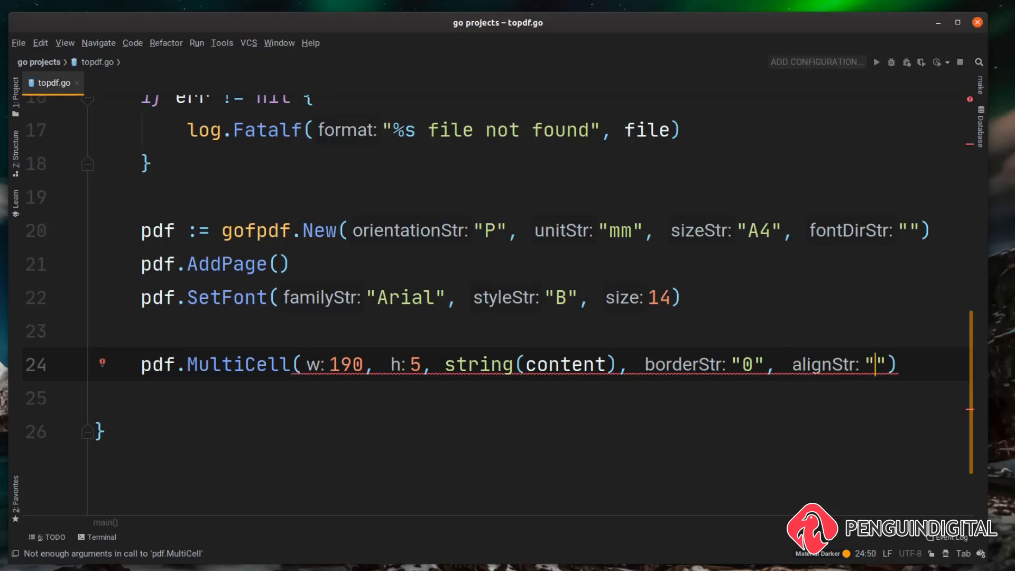
pyautogui.write('0')
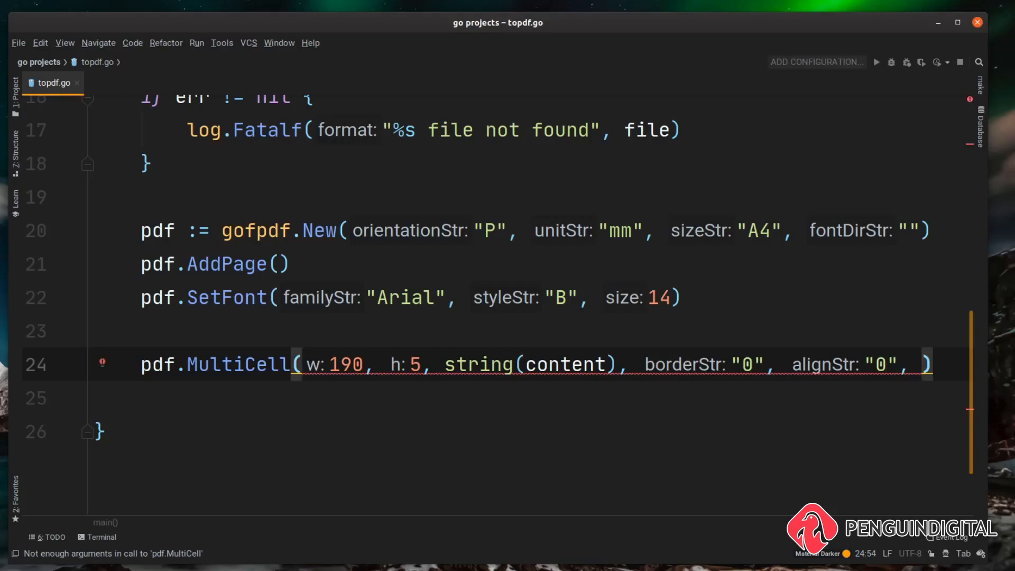
pyautogui.write('false')
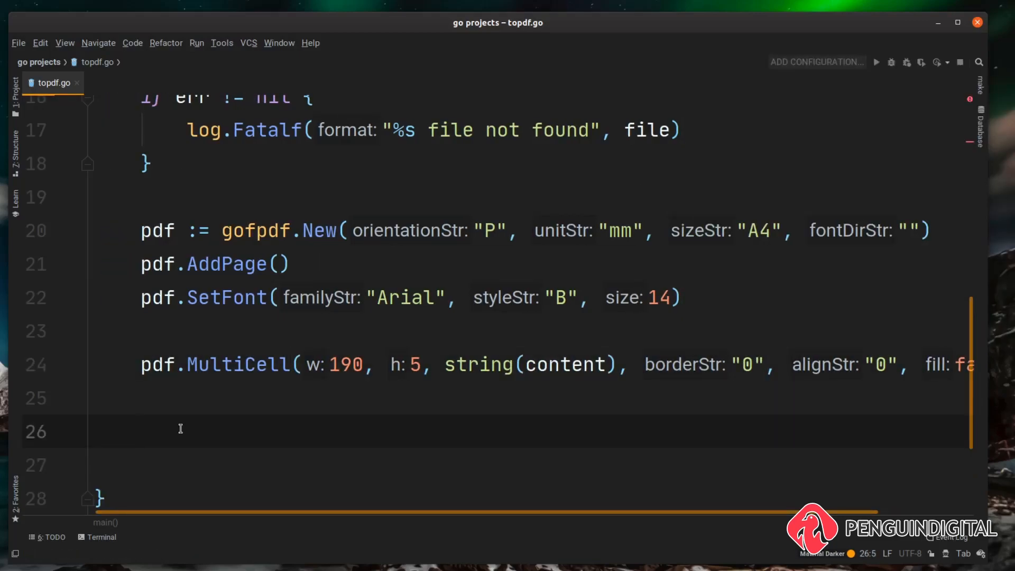
# Step: Add _ = pdf.OutputFileAndClose("test.pdf") below the MultiCell line
pyautogui.scroll(-3)
pyautogui.write('_ = pdf.')
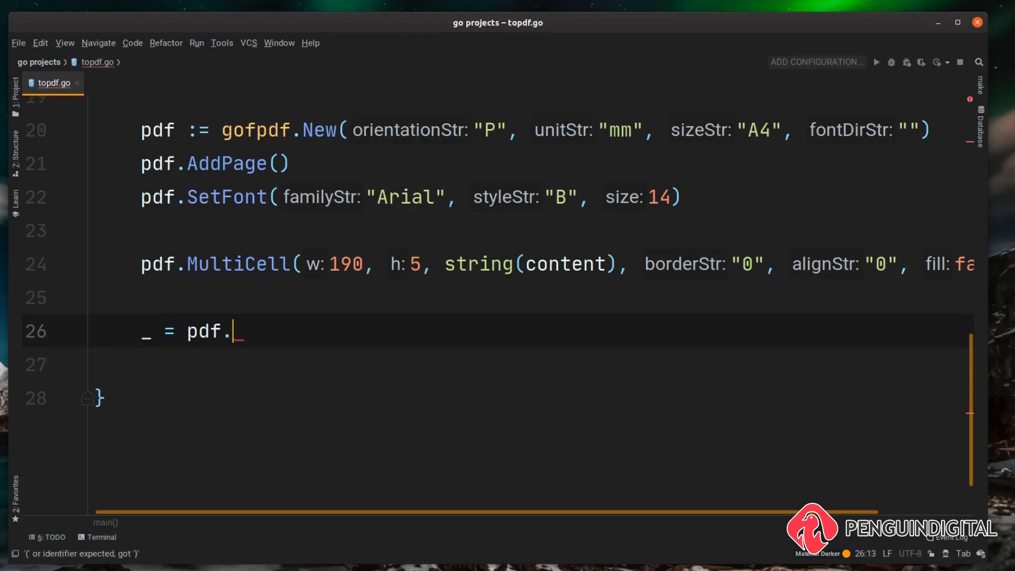
pyautogui.write('OutputFileAndClose(')
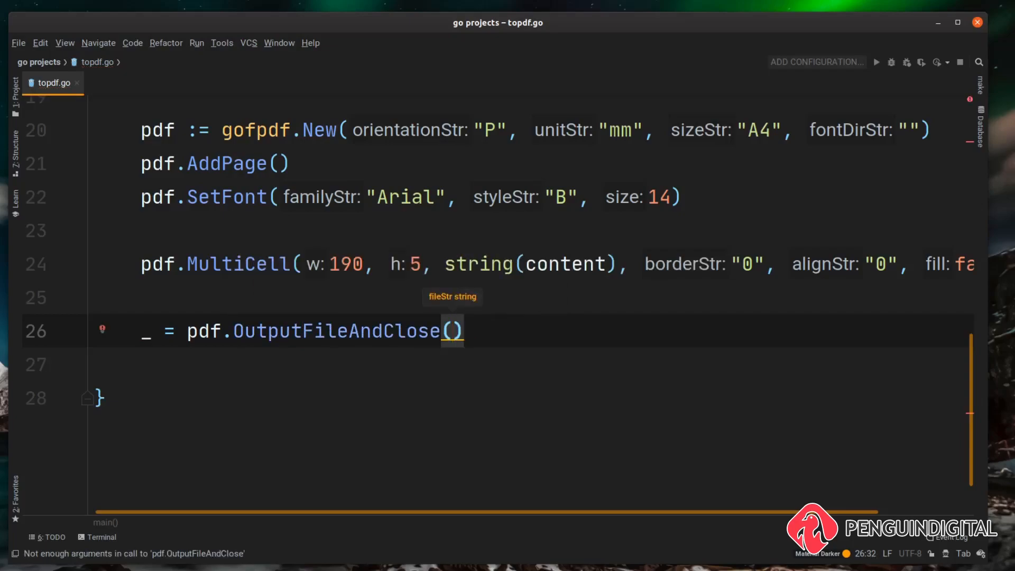
pyautogui.write('""')
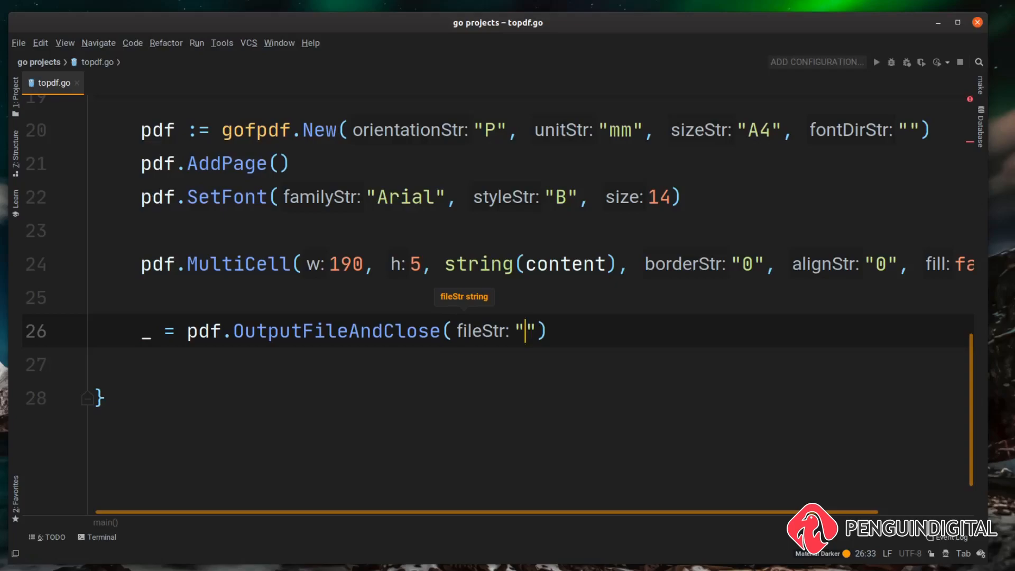
pyautogui.write('test')
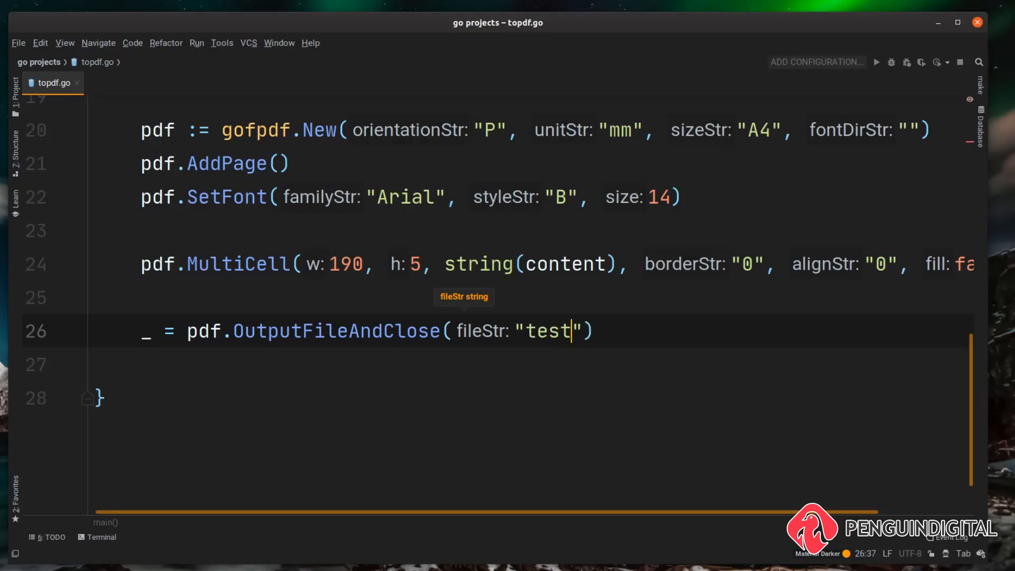
pyautogui.write('.pdf')
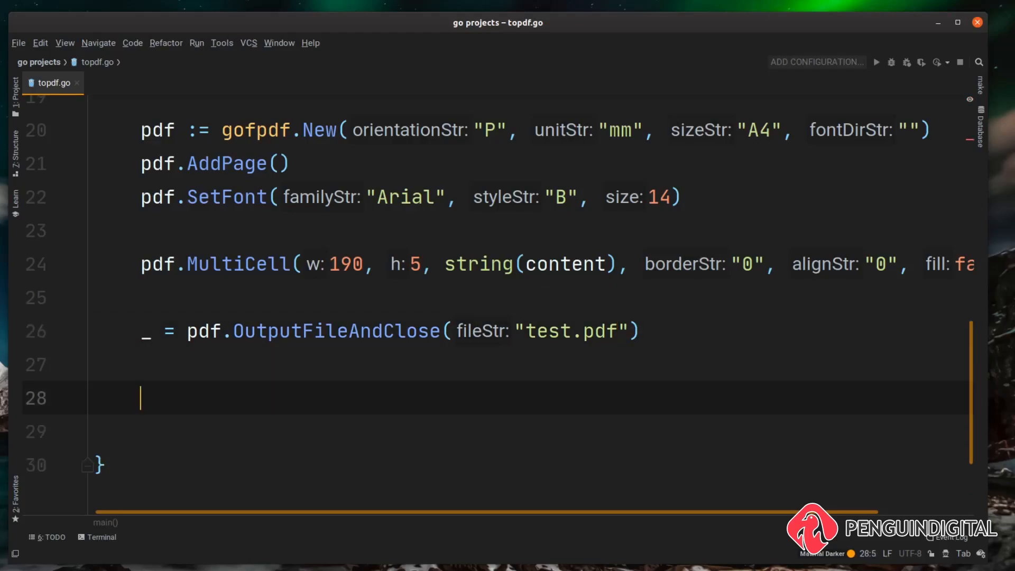
# Step: Add fmt.Println("PDF Created") after saving the PDF
pyautogui.write('fmt.Println(')
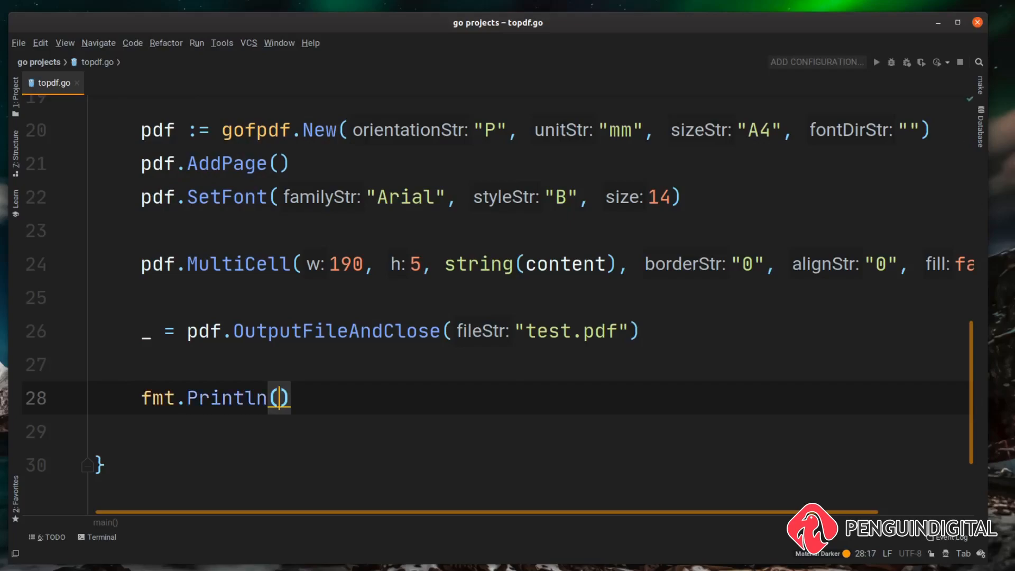
pyautogui.write('"PDF"')
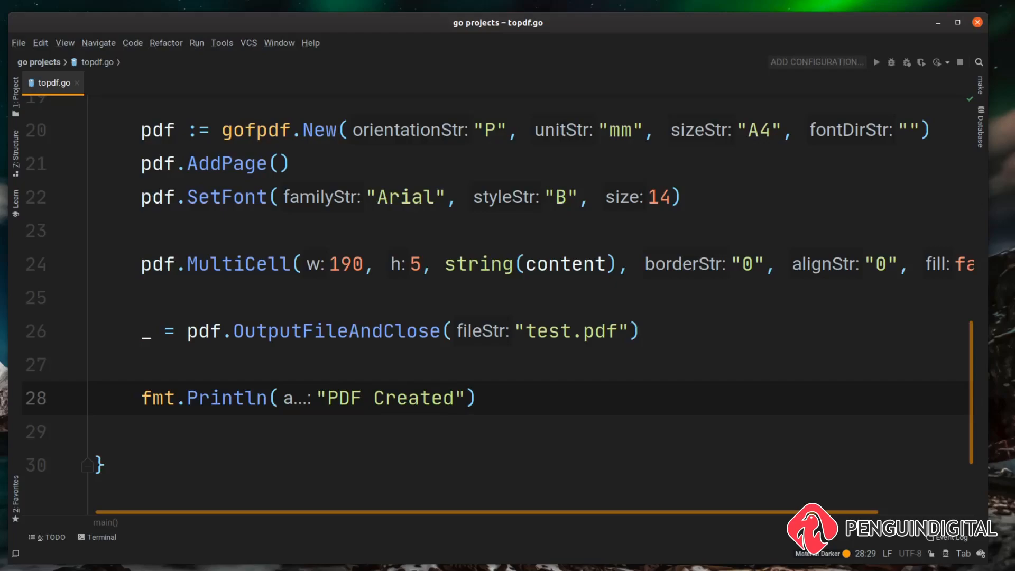
pyautogui.moveTo(400, 448)
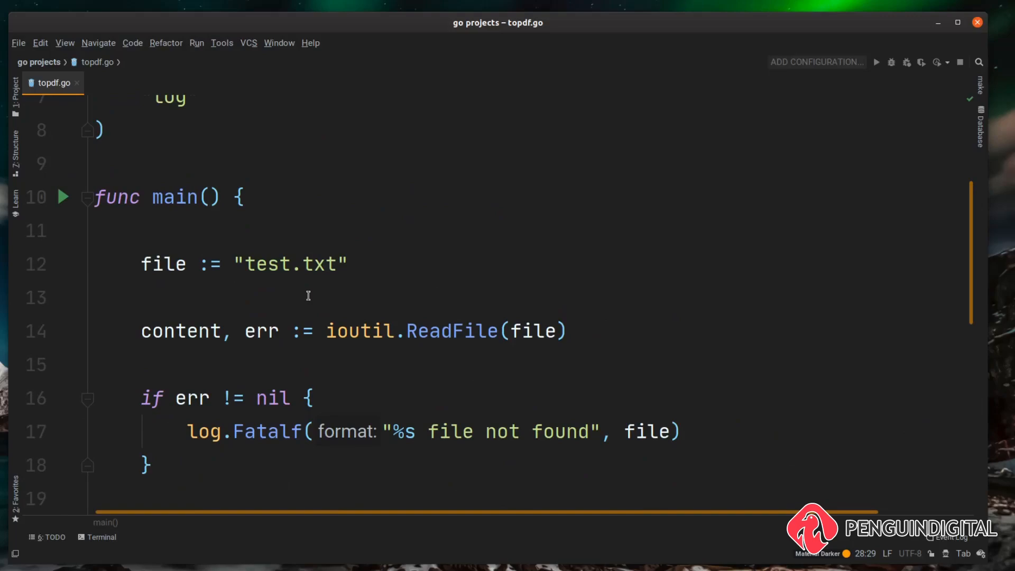
# Step: Run go run topdf.go in the terminal; it fails with "test.txt file not found"
pyautogui.doubleClick(290, 264)
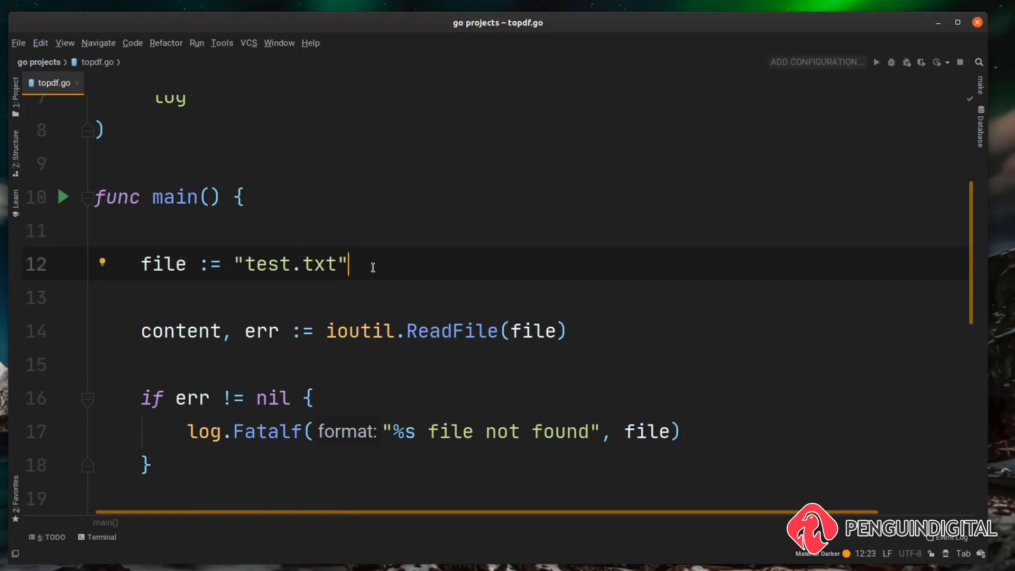
pyautogui.click(102, 537)
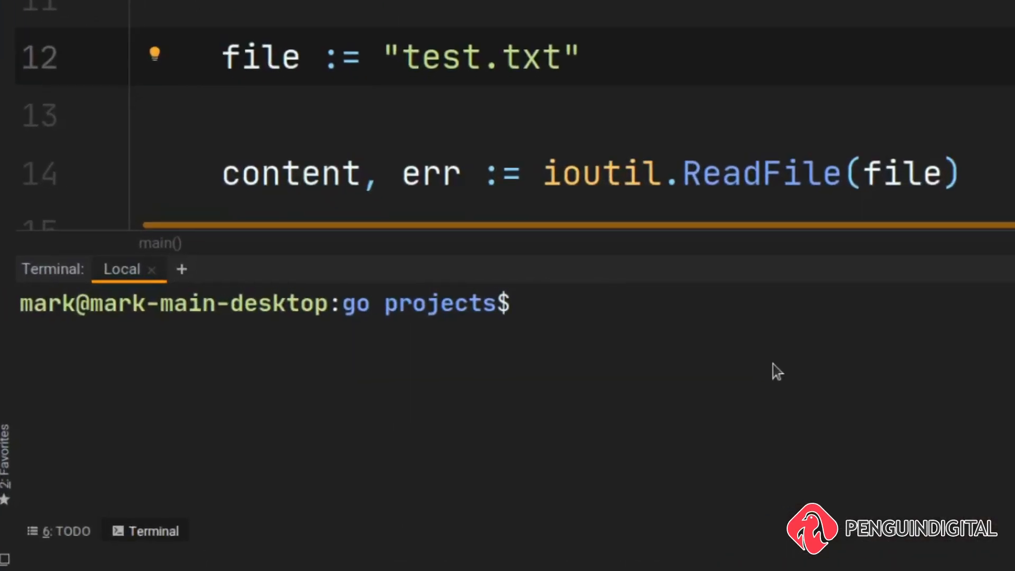
pyautogui.write('go run')
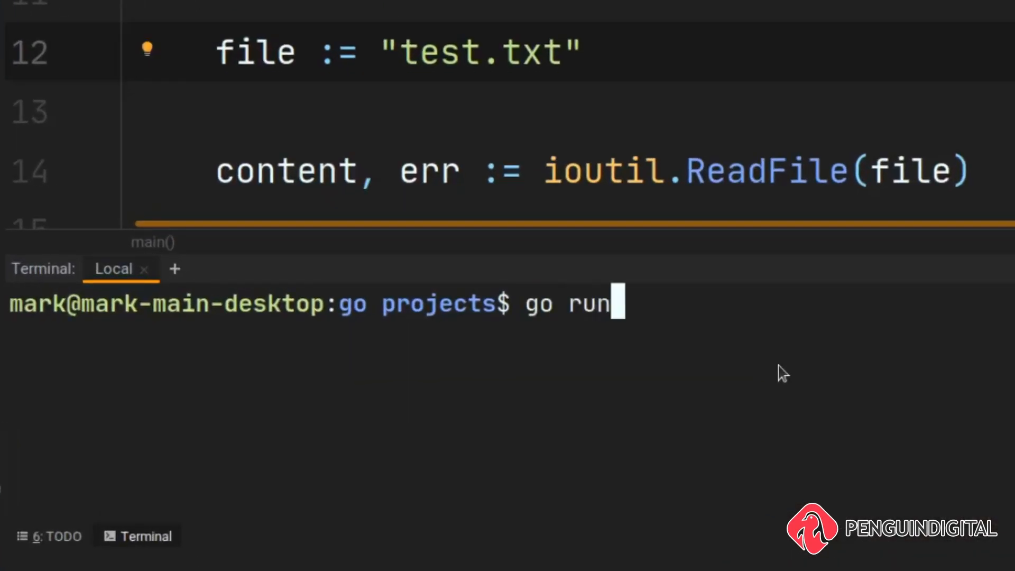
pyautogui.write('topdf.go')
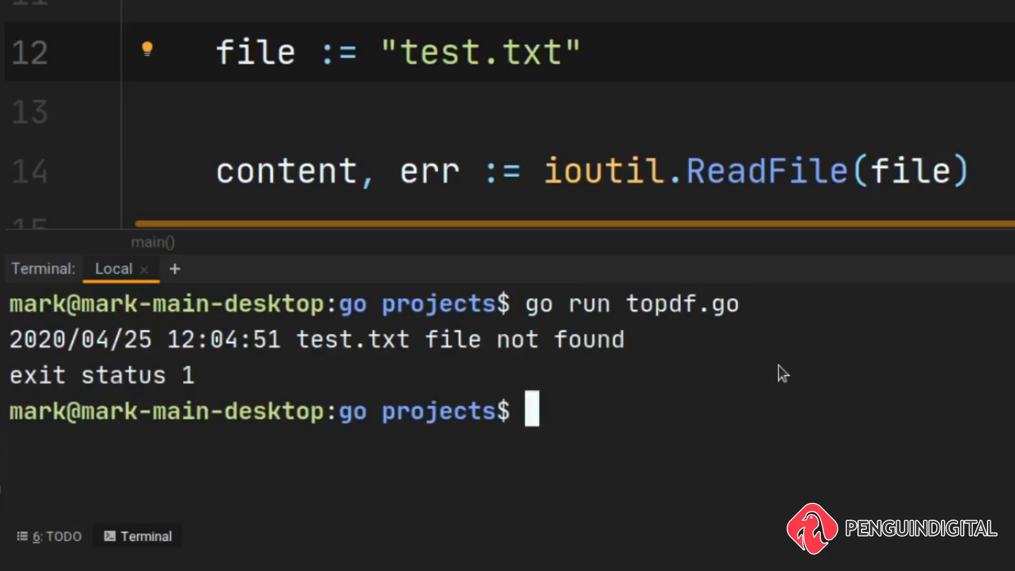
pyautogui.scroll(-3)
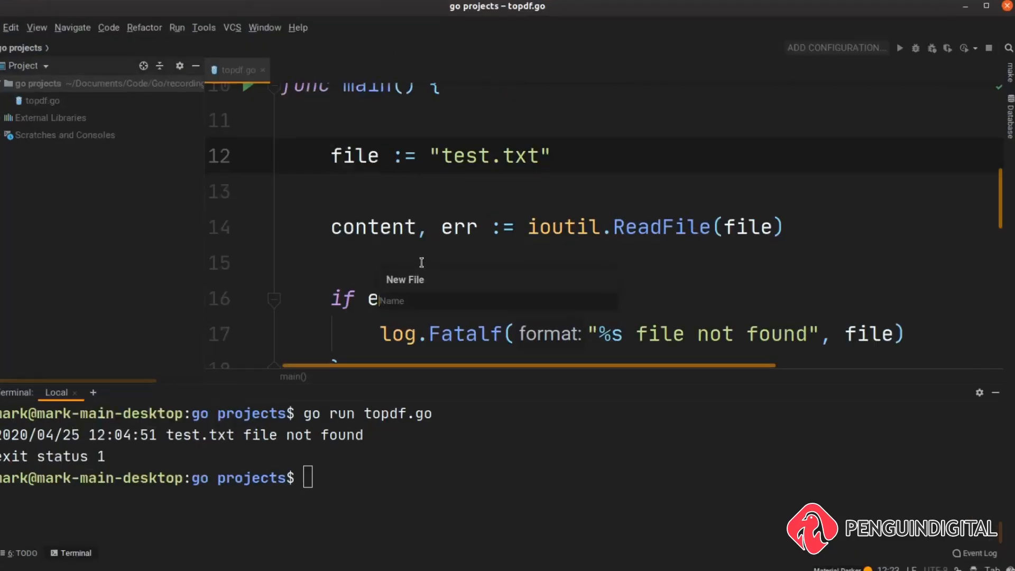
# Step: Create test.txt in the project and rerun go run topdf.go, printing "PDF Created"
pyautogui.write('test.')
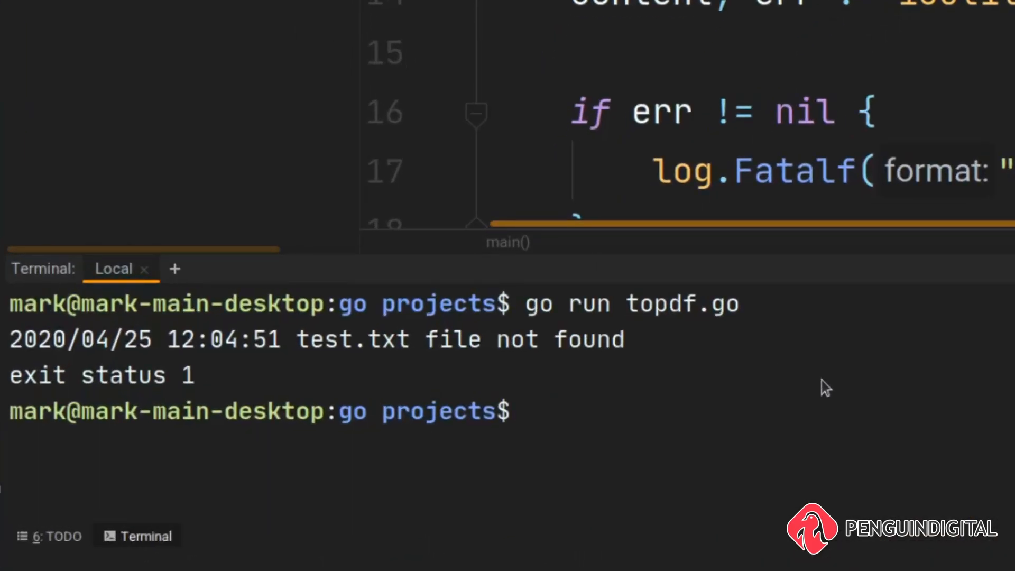
pyautogui.write('go run topdf.go')
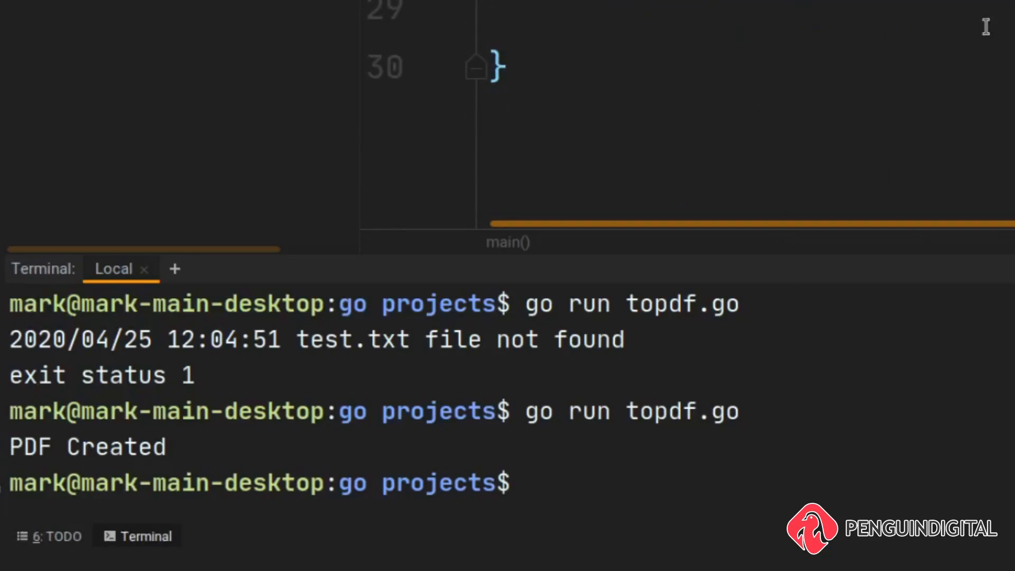
pyautogui.moveTo(164, 451)
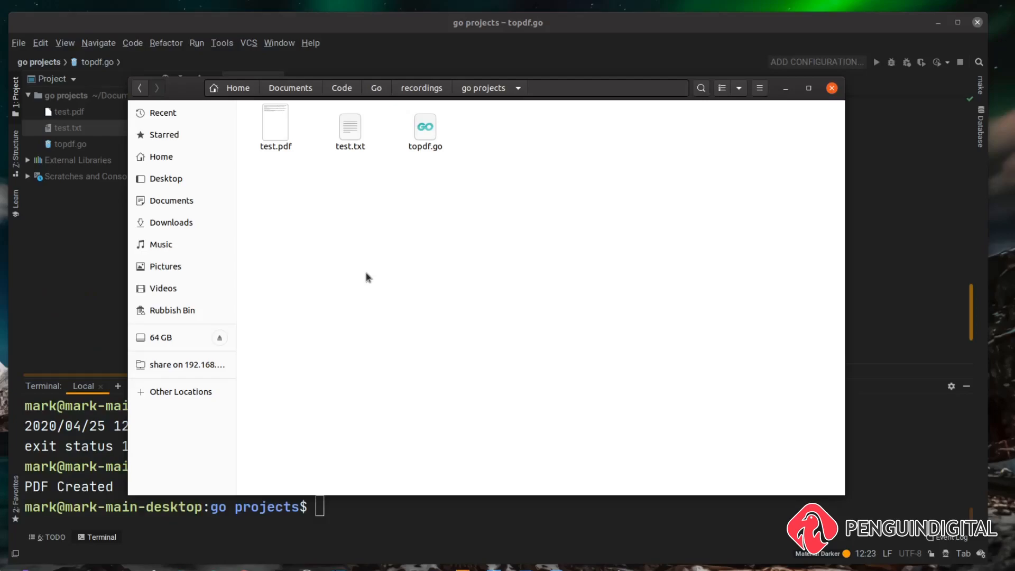
pyautogui.moveTo(272, 126)
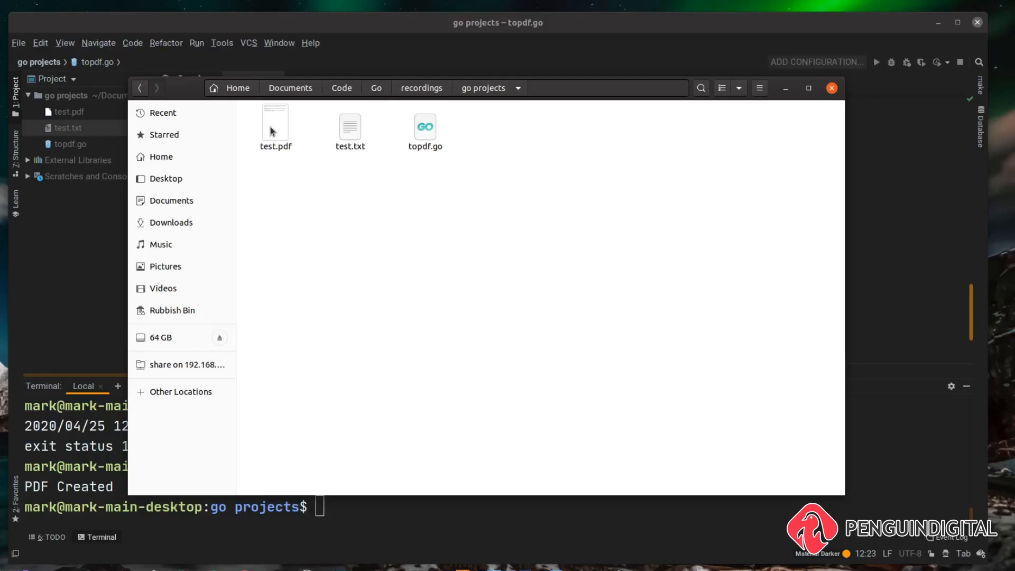
# Step: View the generated test.pdf showing the bold lorem ipsum paragraphs
pyautogui.doubleClick(275, 126)
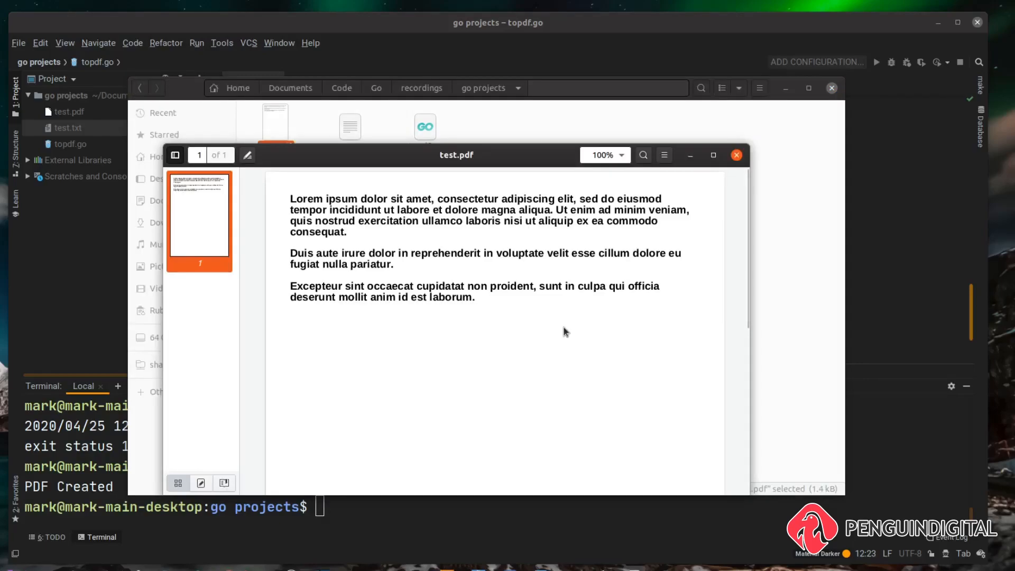
pyautogui.moveTo(535, 298)
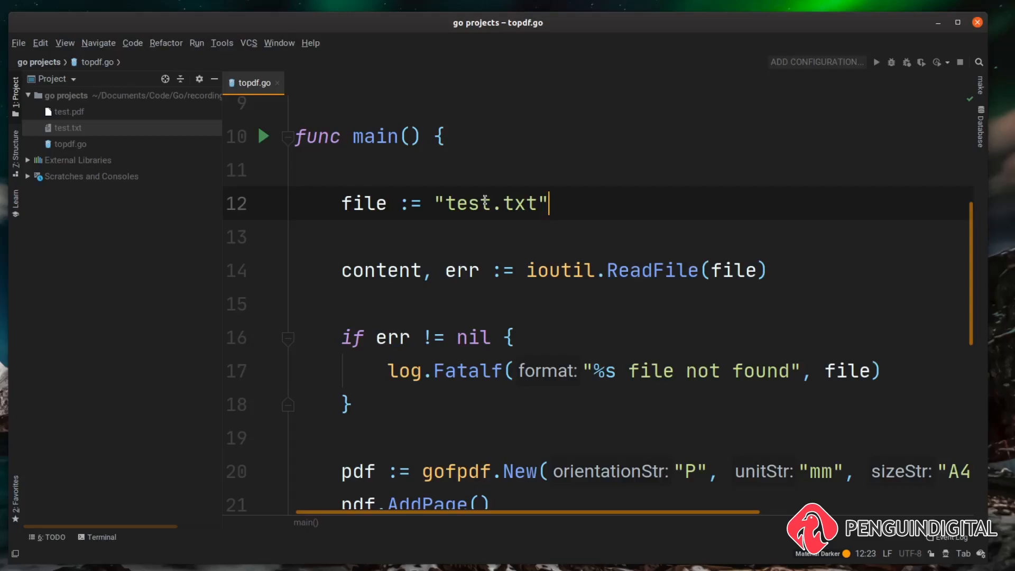
# Step: Scroll through the finished topdf.go program in the editor
pyautogui.scroll(-3)
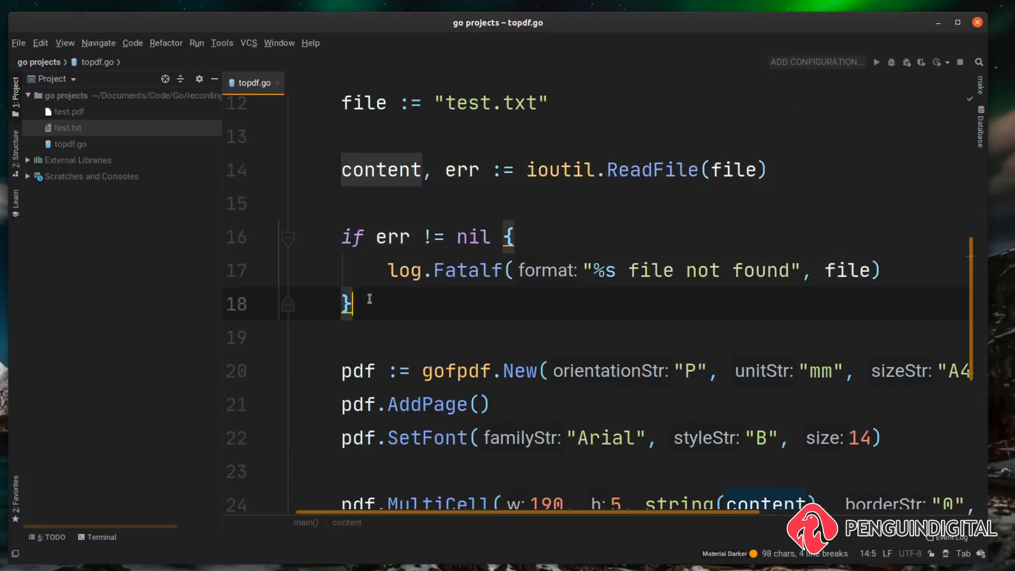
pyautogui.scroll(-3)
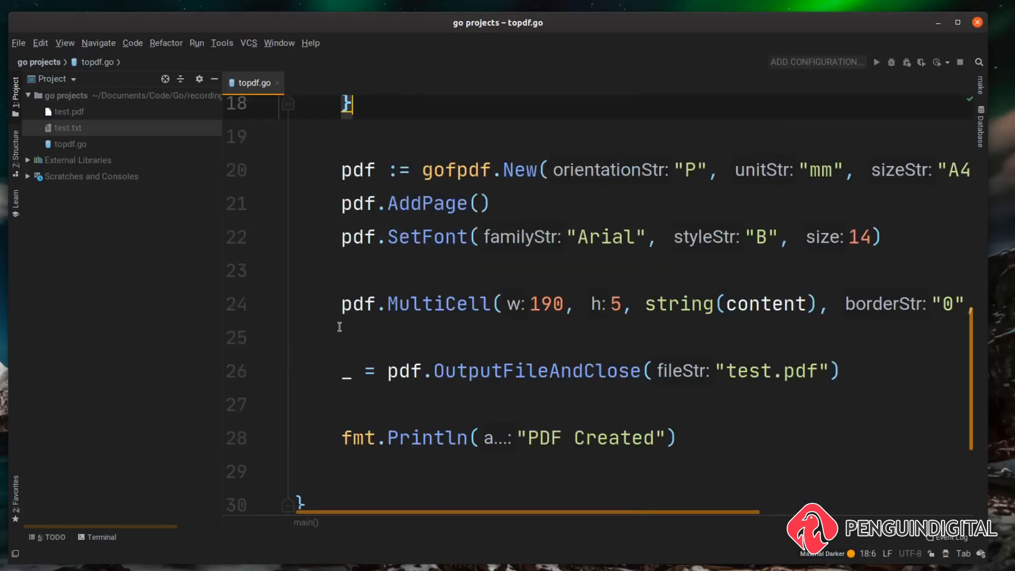